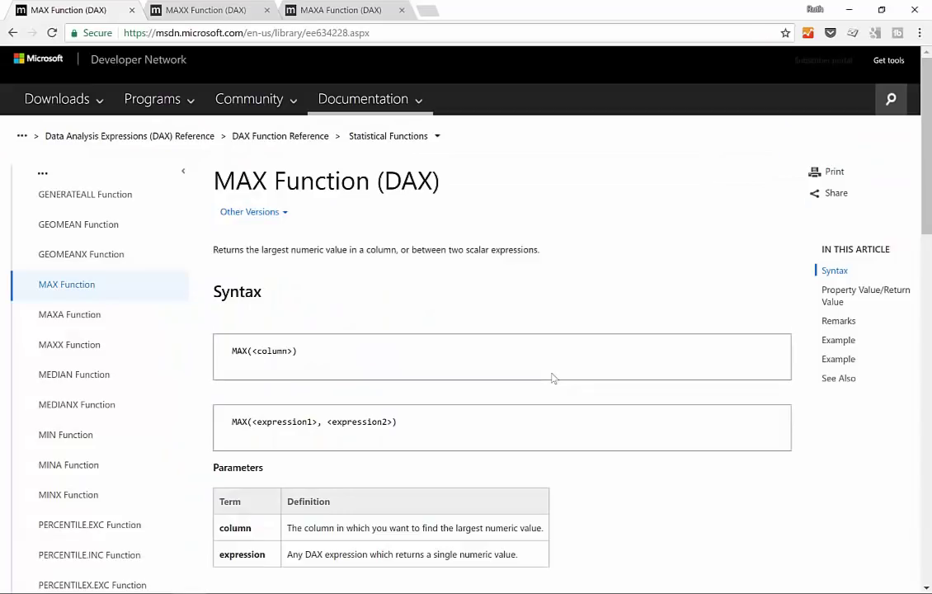
{"action": "mouse_move", "coordinate": [876, 457]}
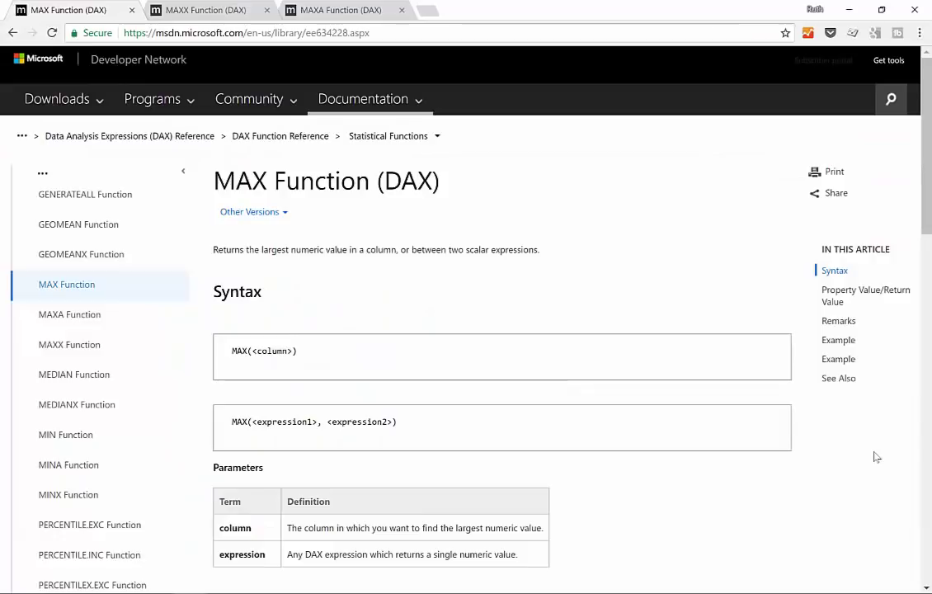
{"action": "mouse_move", "coordinate": [580, 264]}
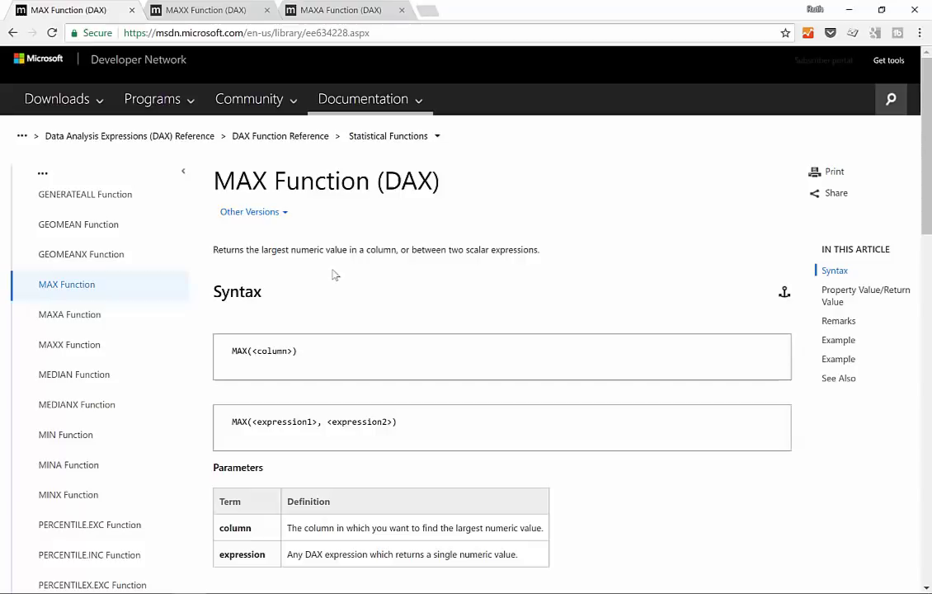
{"action": "mouse_move", "coordinate": [327, 267]}
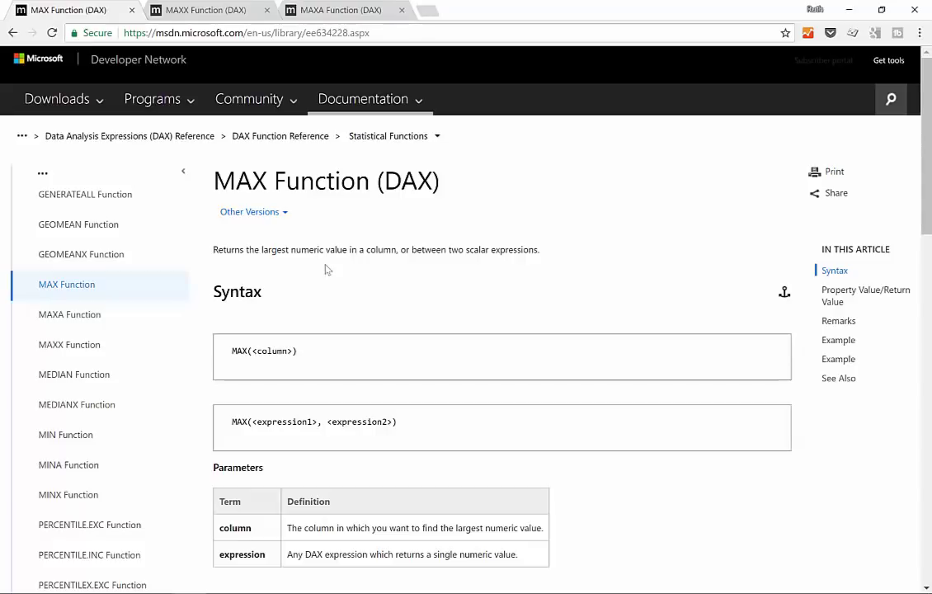
Read the MAX documentation, highlighting the two-expression syntax and the blank-without-numbers note.
{"action": "left_click_drag", "start_coordinate": [433, 249], "coordinate": [539, 249]}
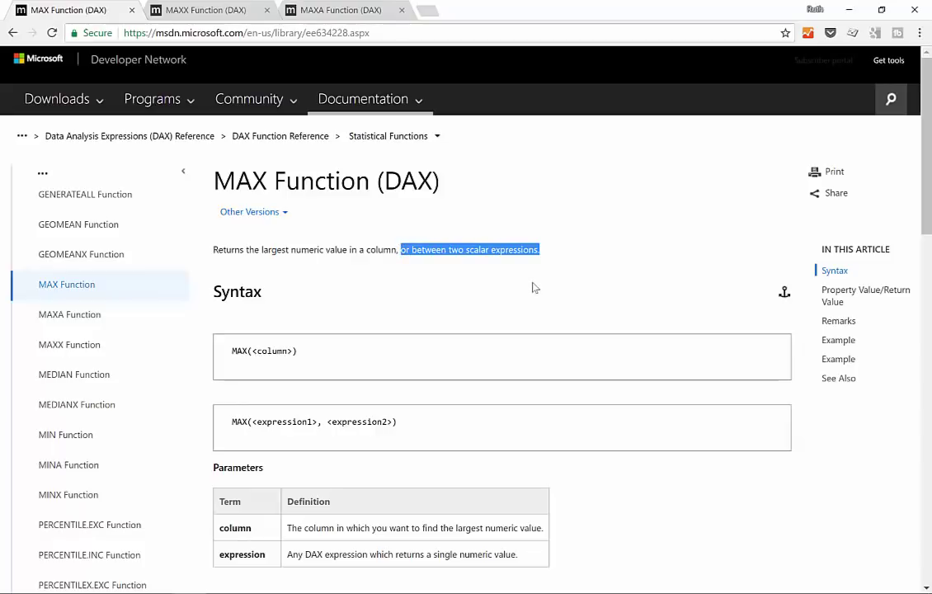
{"action": "scroll", "scroll_direction": "down", "scroll_amount": 3}
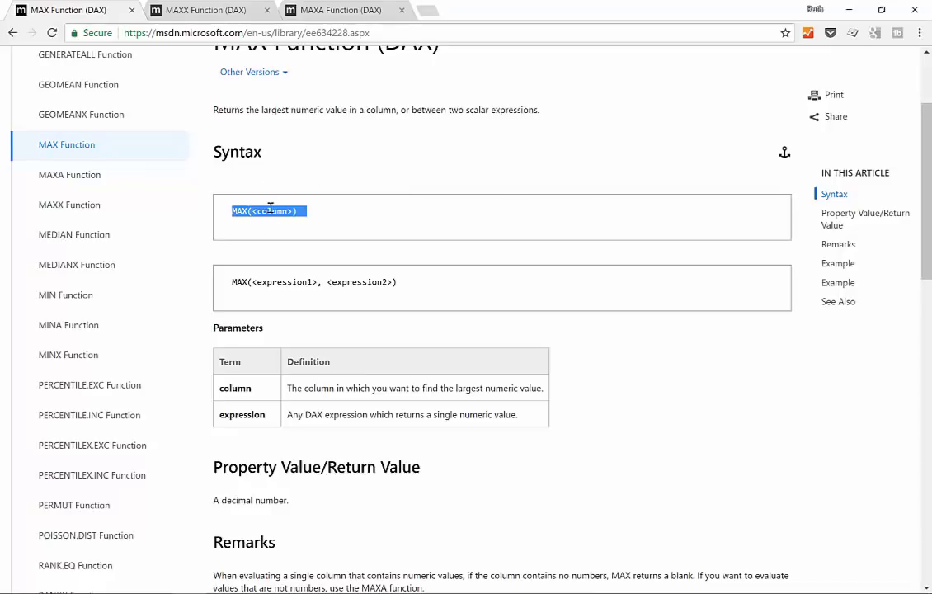
{"action": "mouse_move", "coordinate": [273, 207]}
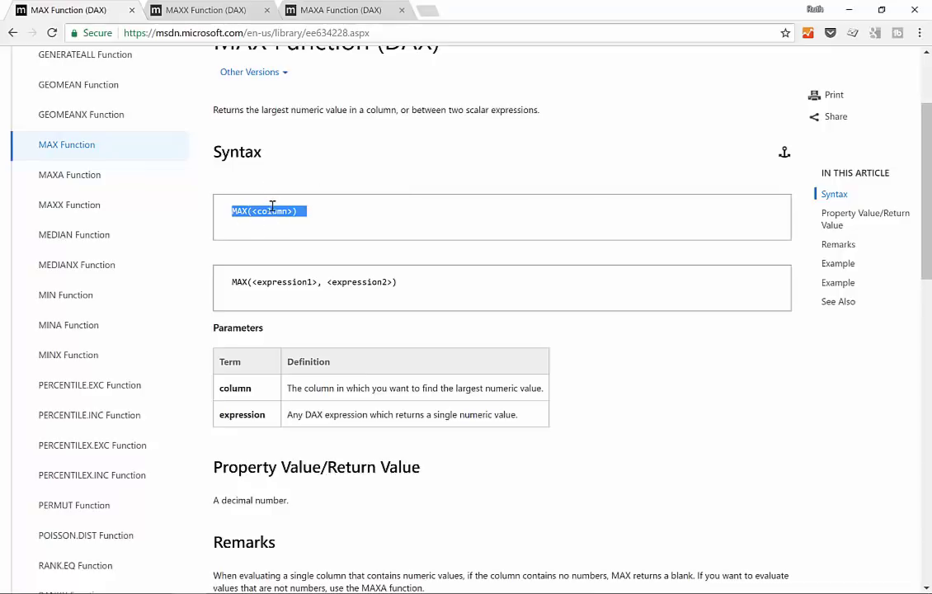
{"action": "left_click", "coordinate": [405, 282]}
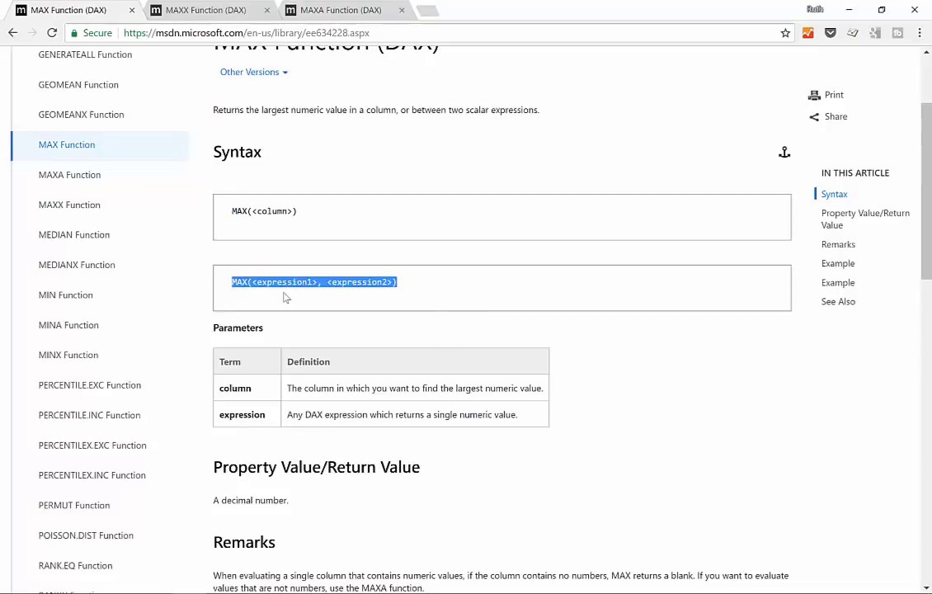
{"action": "mouse_move", "coordinate": [252, 301]}
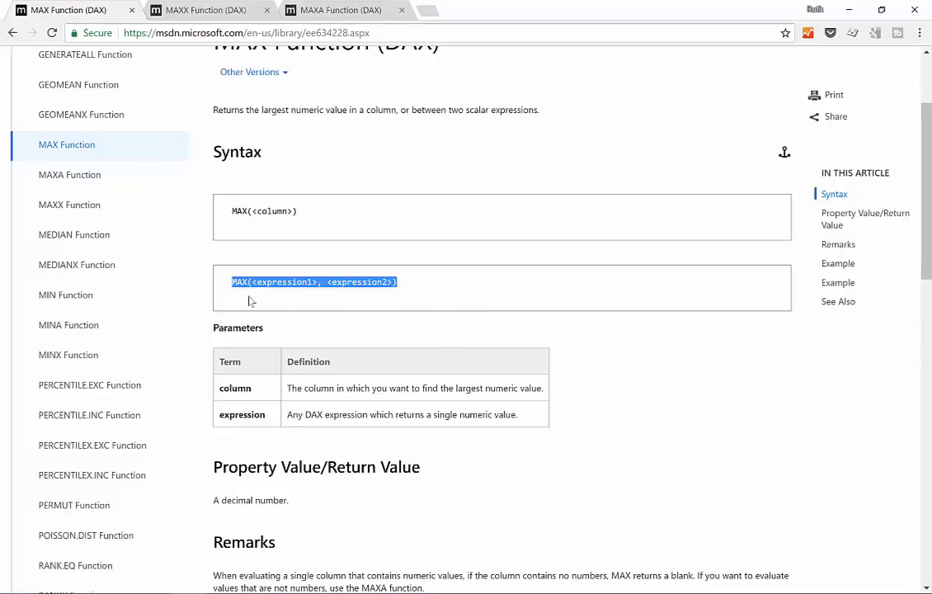
{"action": "mouse_move", "coordinate": [476, 314]}
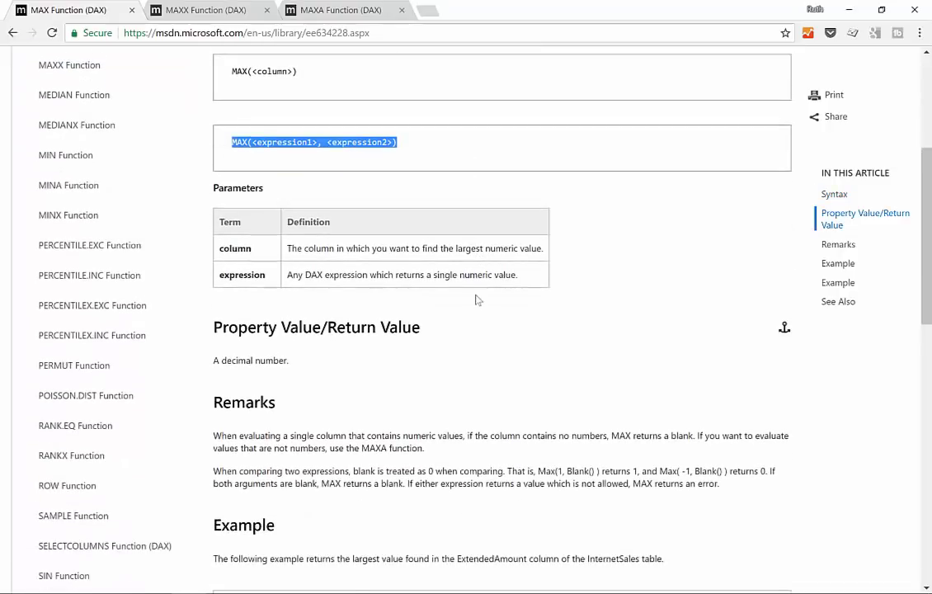
{"action": "mouse_move", "coordinate": [445, 287]}
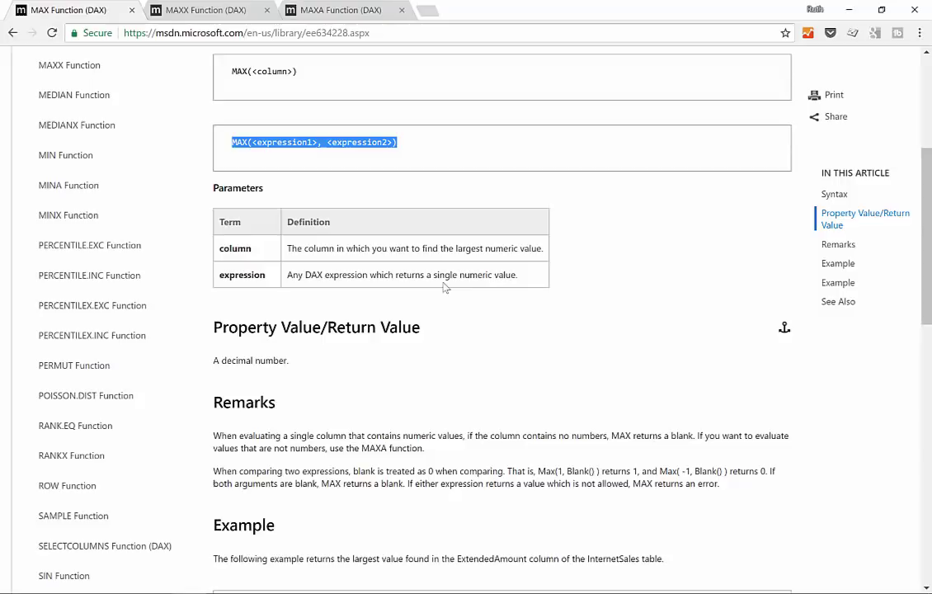
{"action": "scroll", "scroll_direction": "down", "scroll_amount": 3}
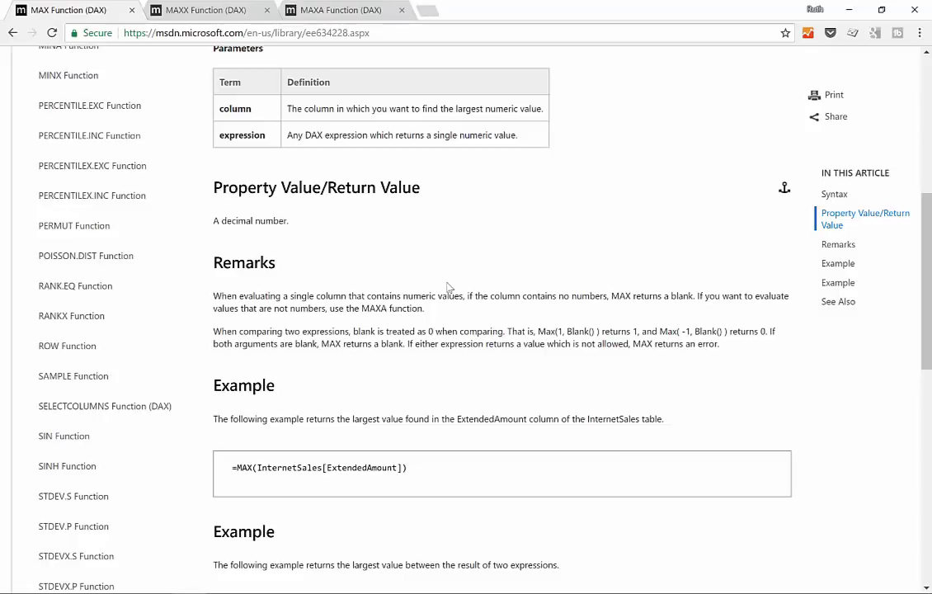
{"action": "left_click_drag", "start_coordinate": [546, 296], "coordinate": [687, 295]}
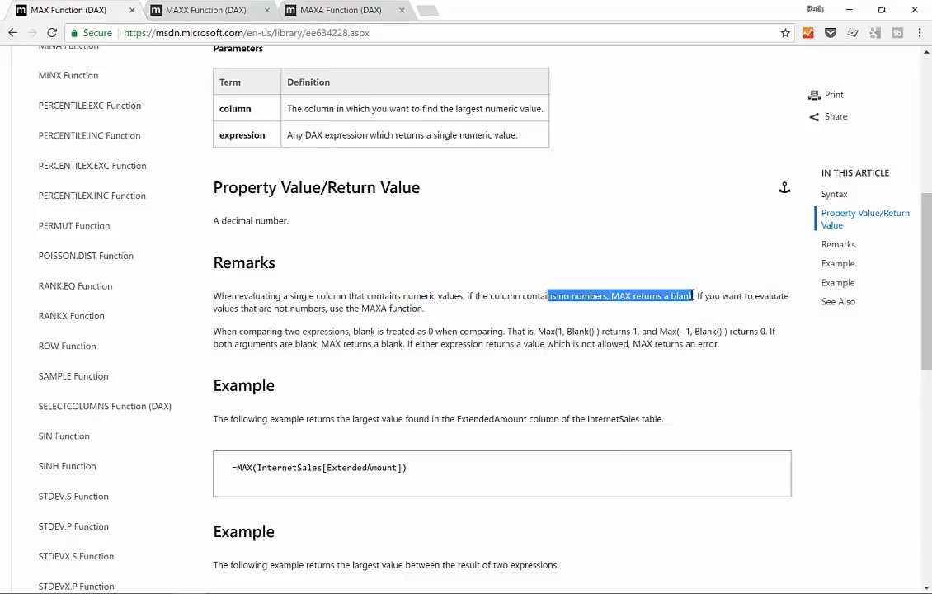
{"action": "mouse_move", "coordinate": [690, 295]}
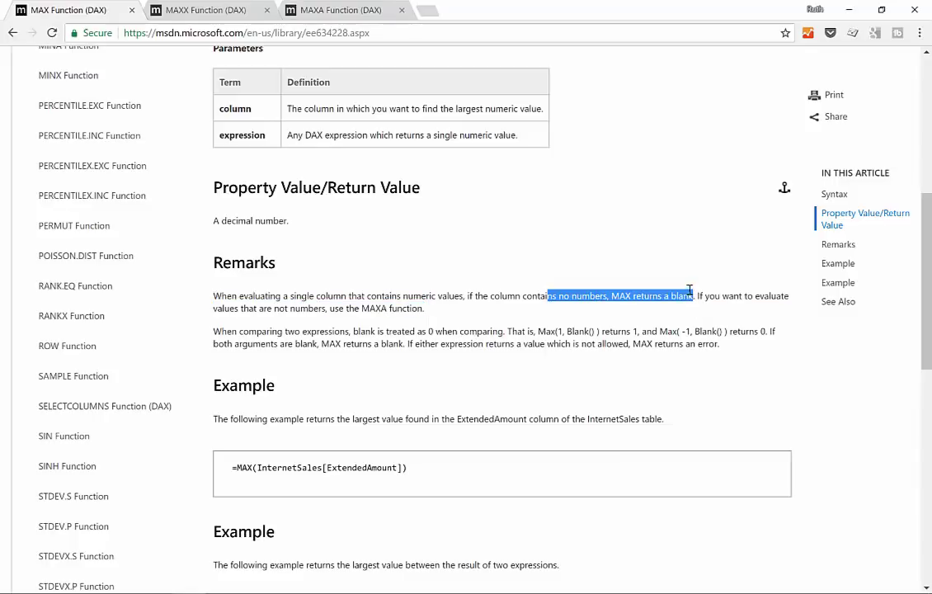
{"action": "scroll", "scroll_direction": "down", "scroll_amount": 3}
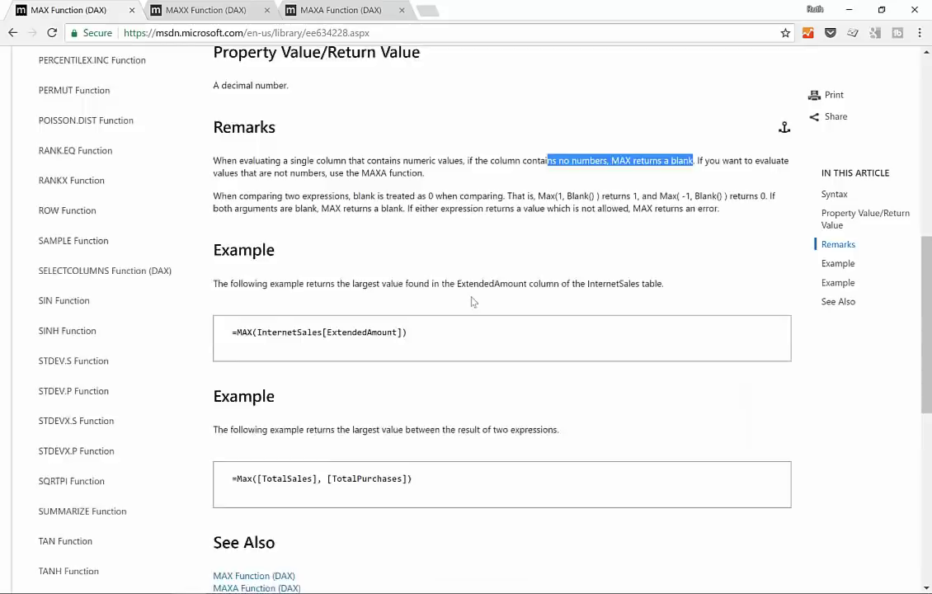
{"action": "scroll", "scroll_direction": "down", "scroll_amount": 3}
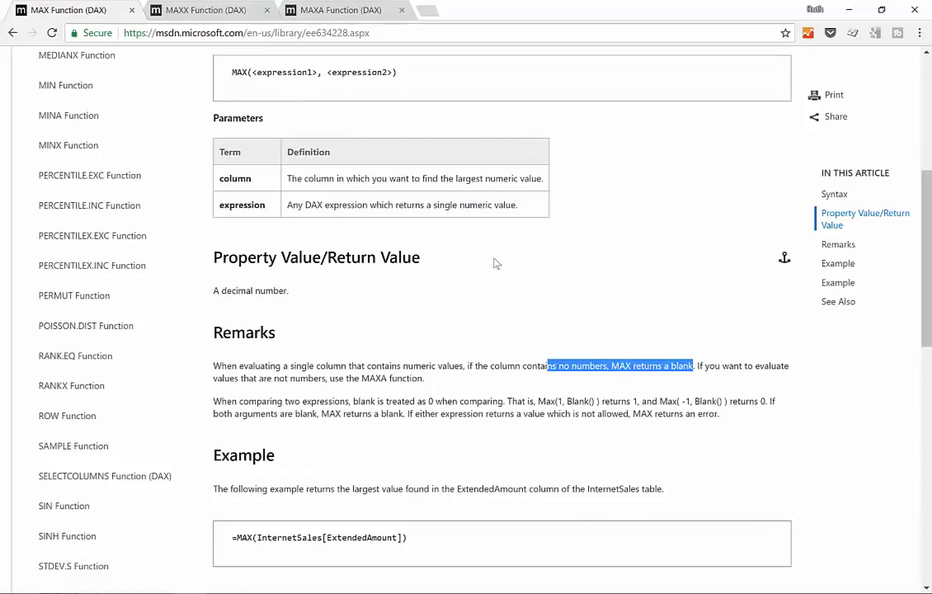
{"action": "scroll", "scroll_direction": "up", "scroll_amount": 3}
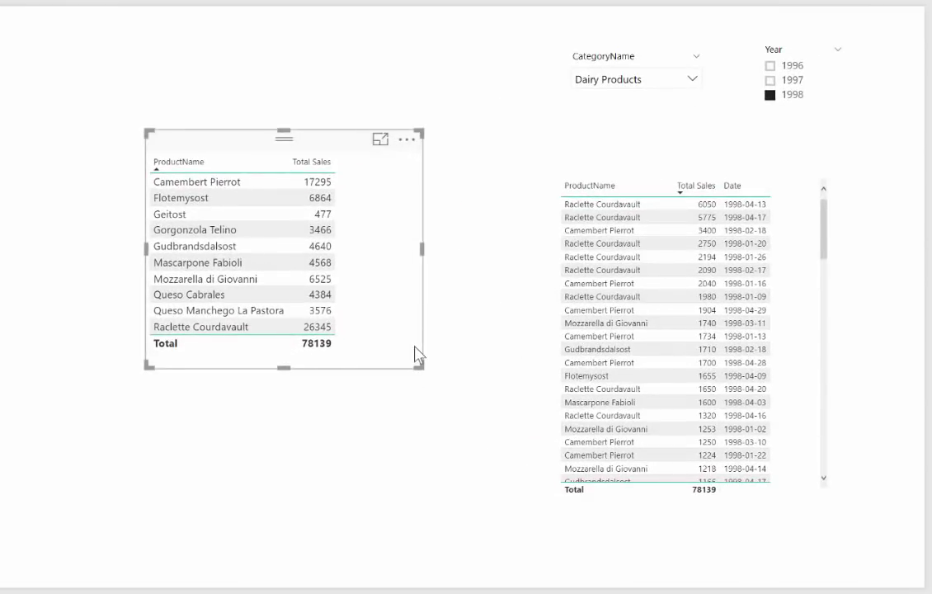
{"action": "mouse_move", "coordinate": [257, 180]}
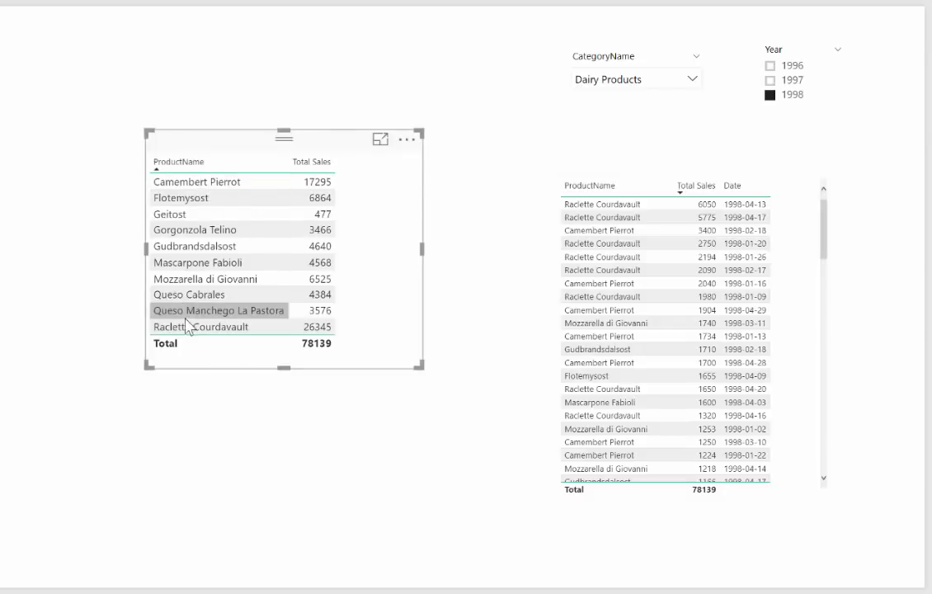
{"action": "mouse_move", "coordinate": [386, 310]}
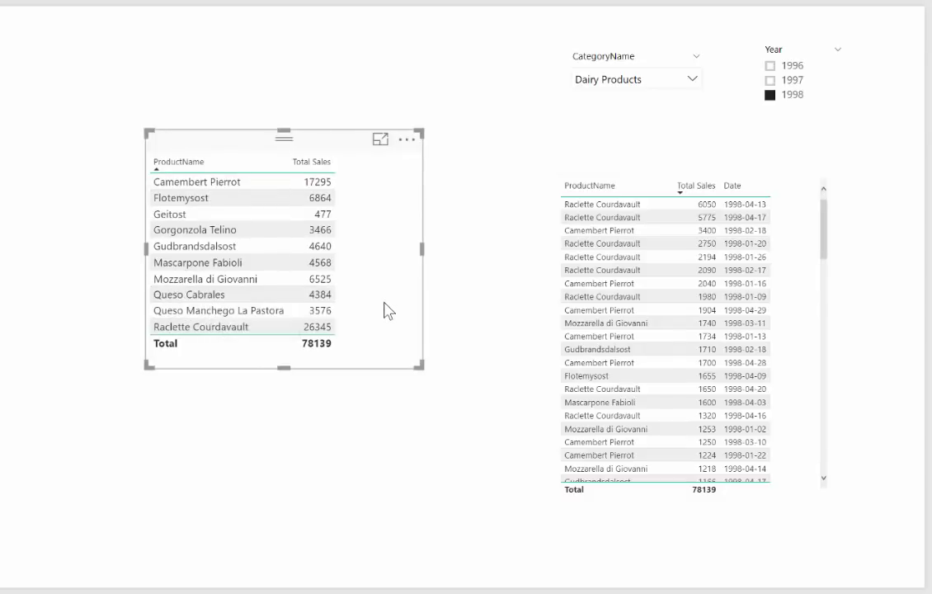
{"action": "mouse_move", "coordinate": [320, 300]}
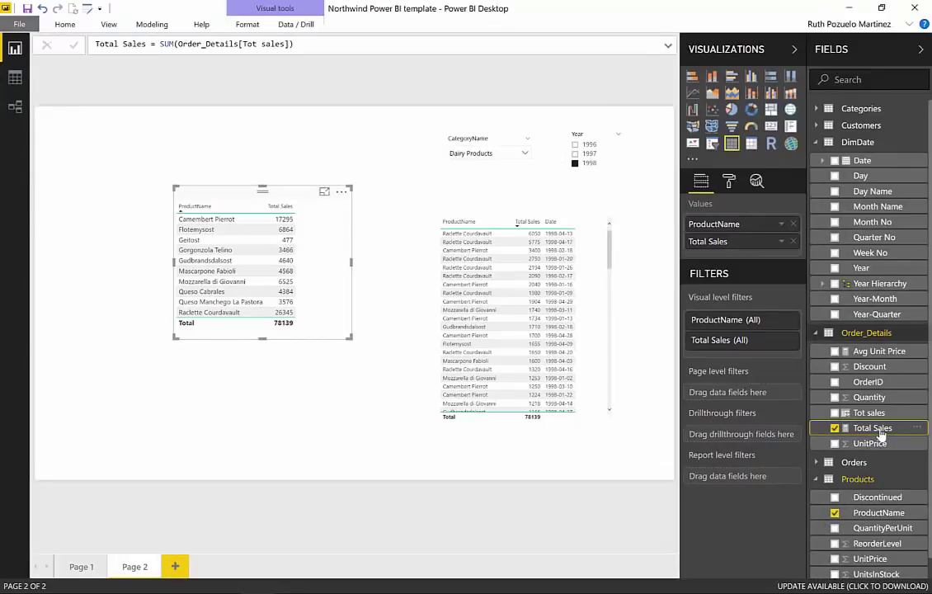
{"action": "mouse_move", "coordinate": [873, 427]}
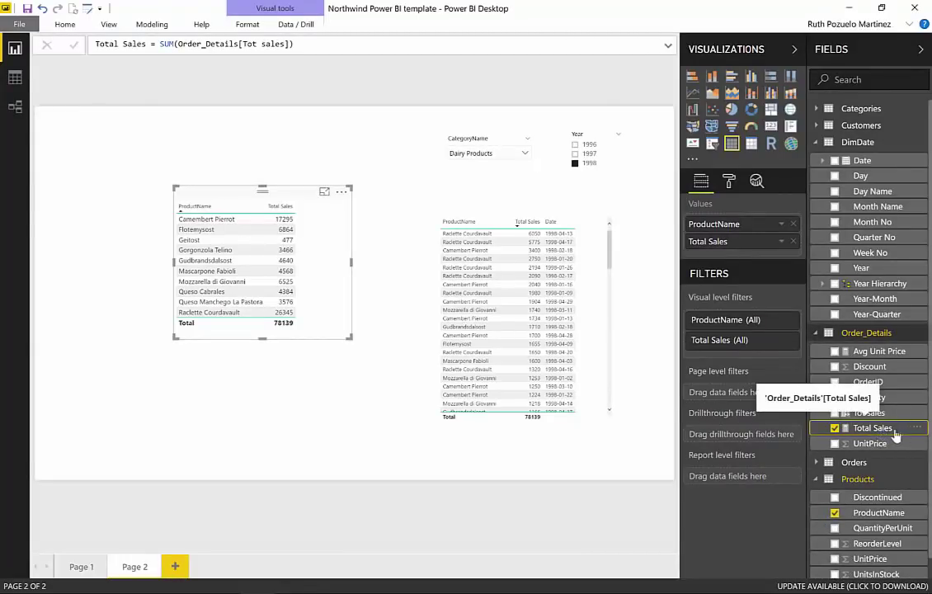
{"action": "mouse_move", "coordinate": [419, 412]}
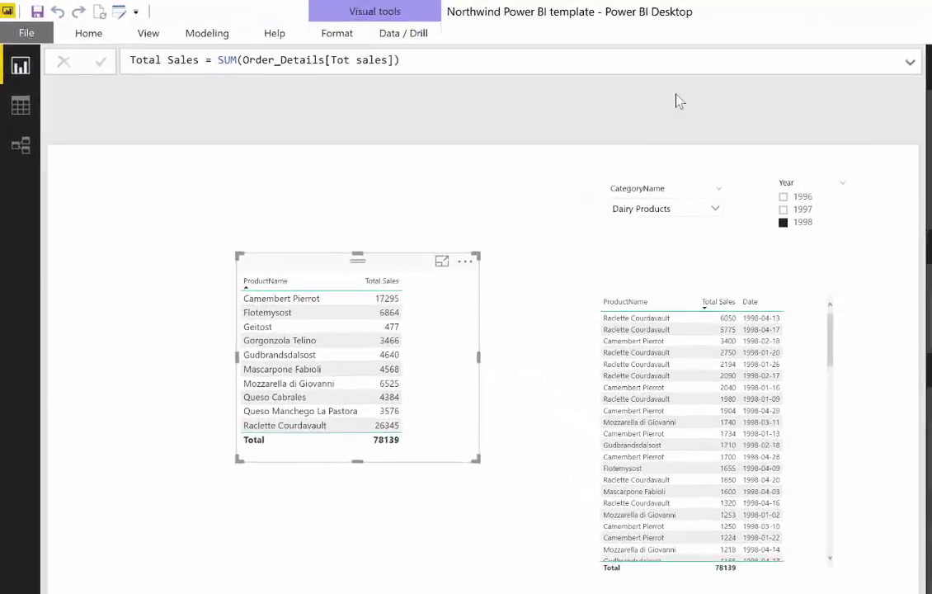
Write the MAx sales measure as MAX(Order_Details[Tot sales]).
{"action": "type", "text": "MAx sales ="}
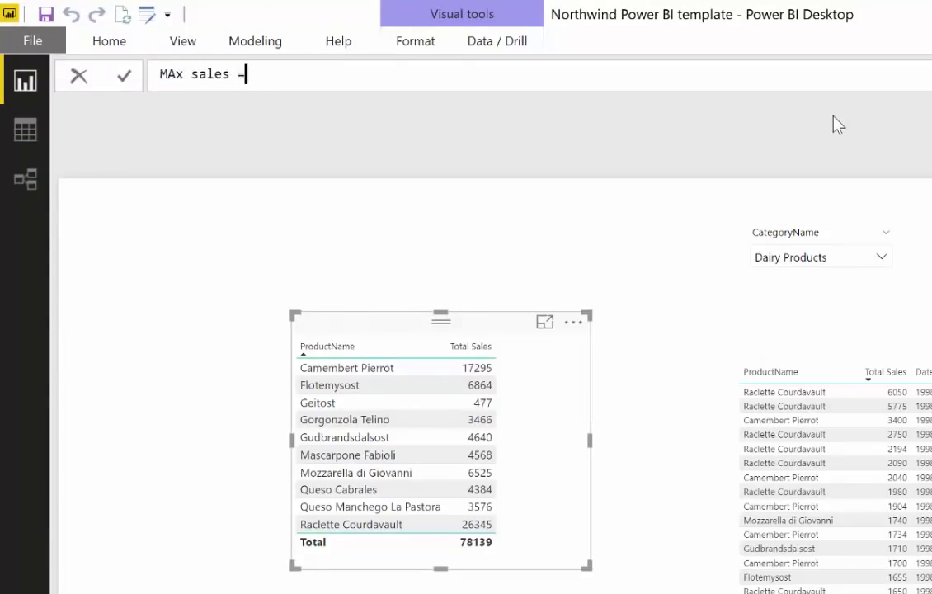
{"action": "type", "text": "MAX("}
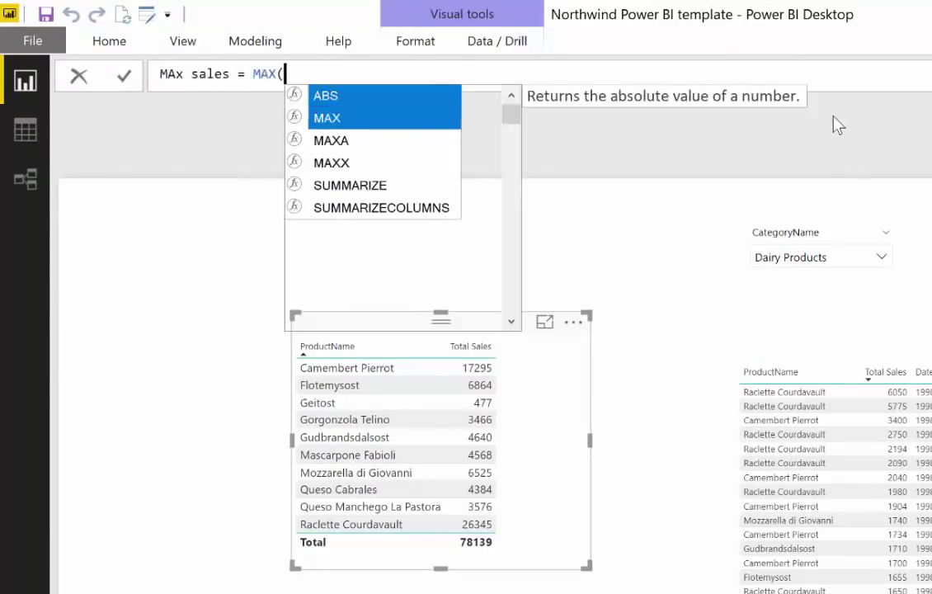
{"action": "type", "text": "["}
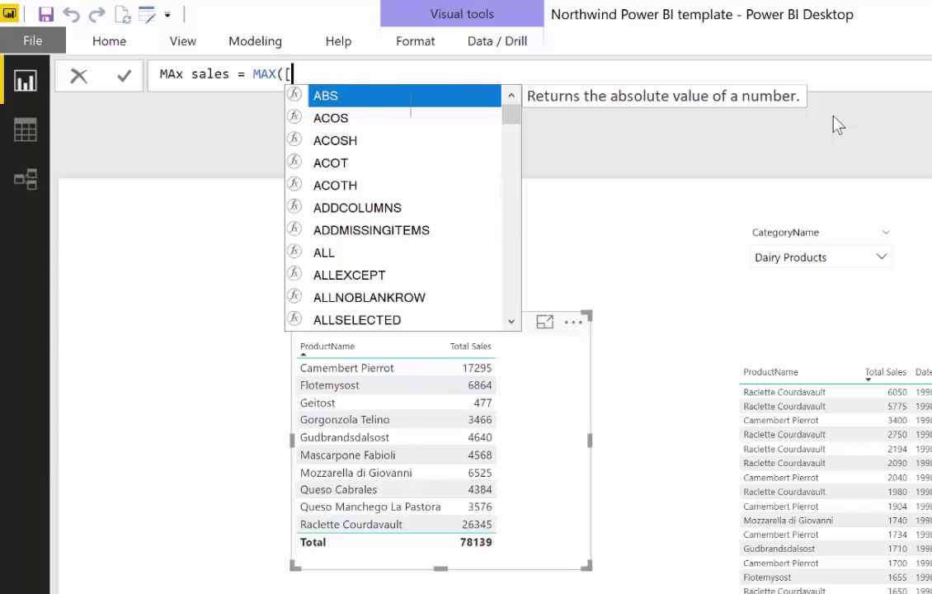
{"action": "type", "text": "tp"}
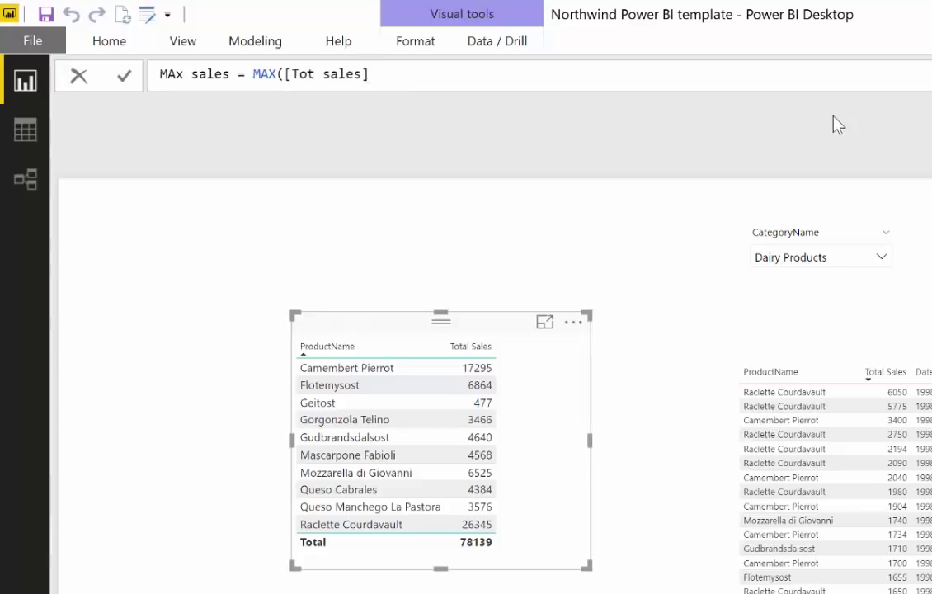
{"action": "type", "text": "["}
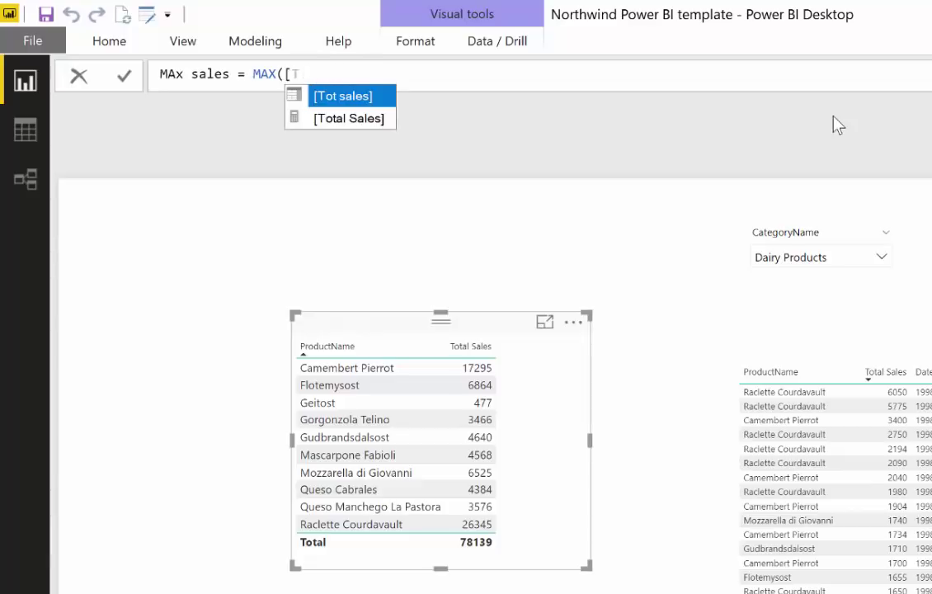
{"action": "left_click", "coordinate": [348, 118]}
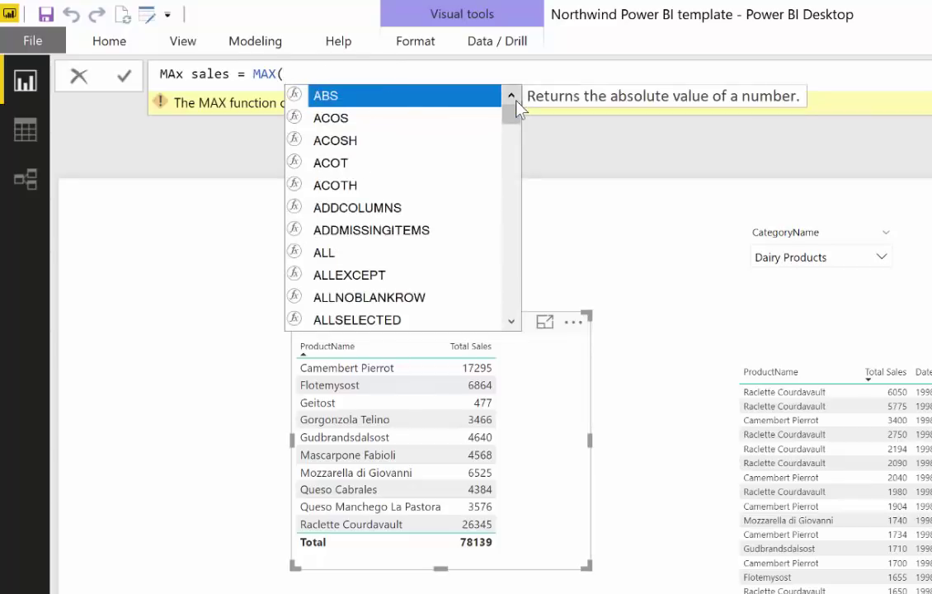
{"action": "type", "text": "tota"}
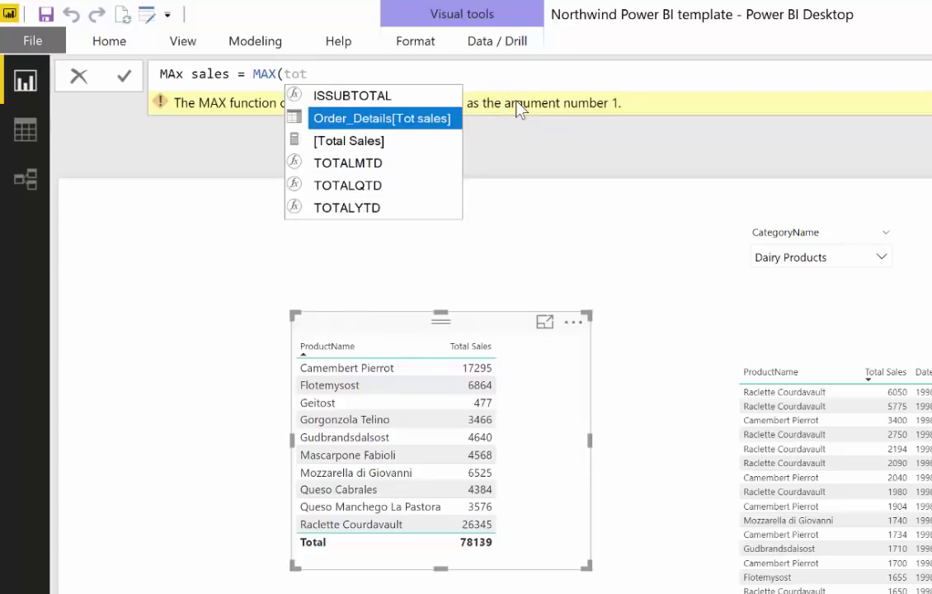
{"action": "left_click", "coordinate": [383, 118]}
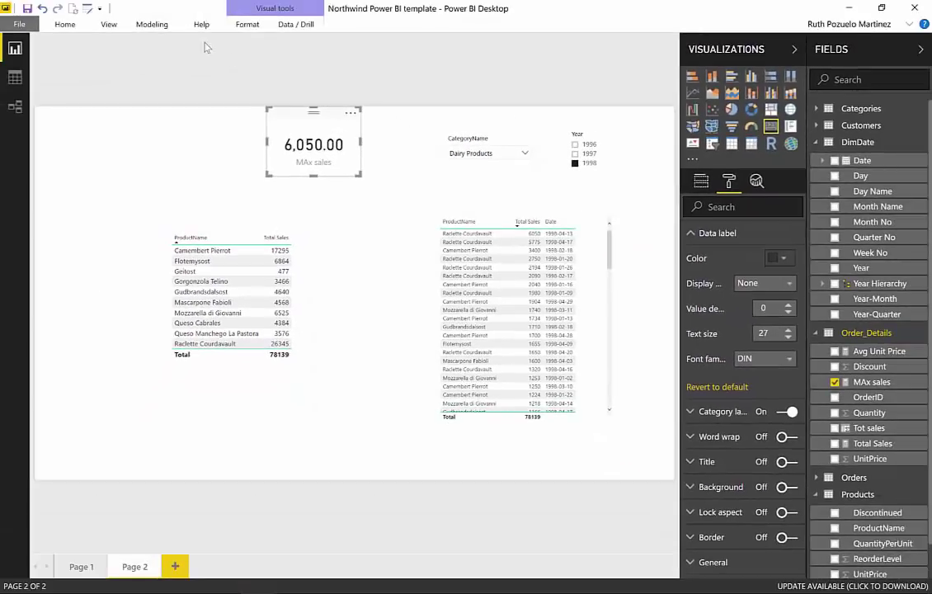
Format the MAx sales measure with 0 decimal places so the card shows 6050.
{"action": "left_click", "coordinate": [153, 23]}
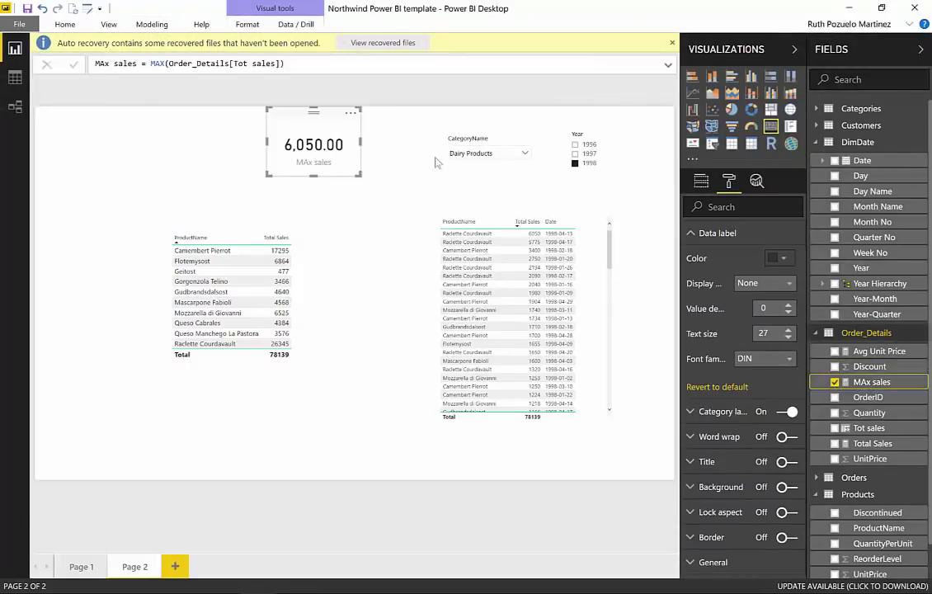
{"action": "left_click", "coordinate": [152, 24]}
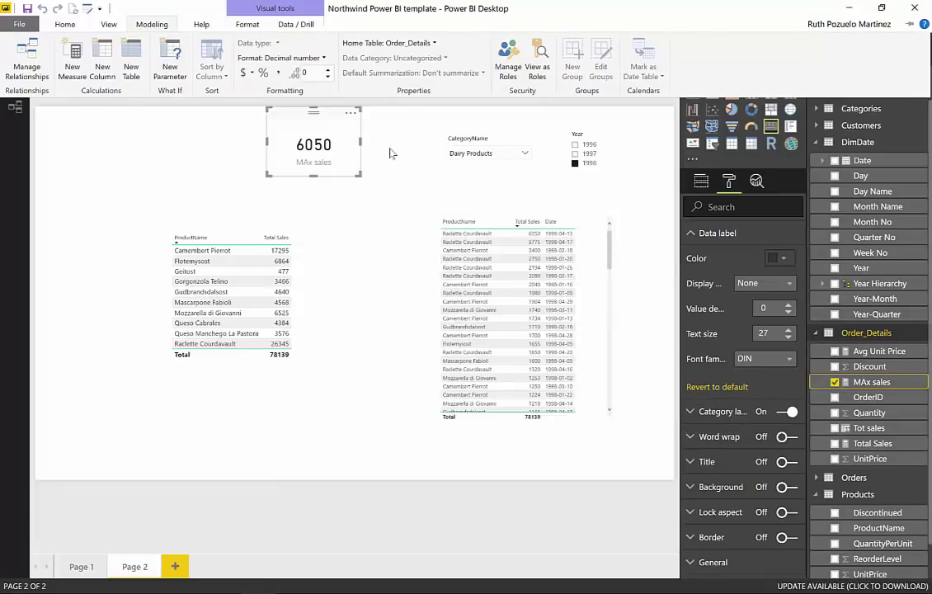
{"action": "mouse_move", "coordinate": [323, 187]}
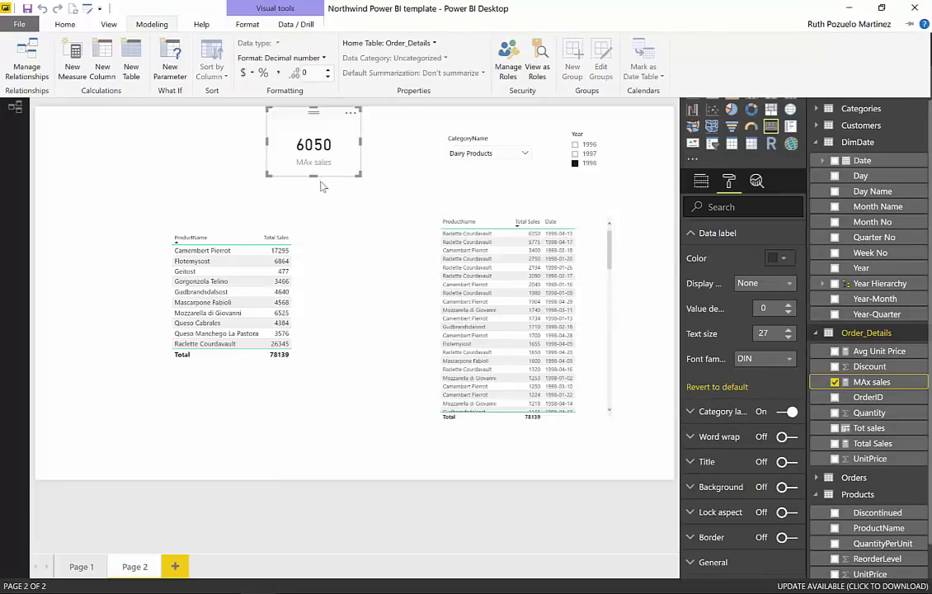
{"action": "mouse_move", "coordinate": [357, 181]}
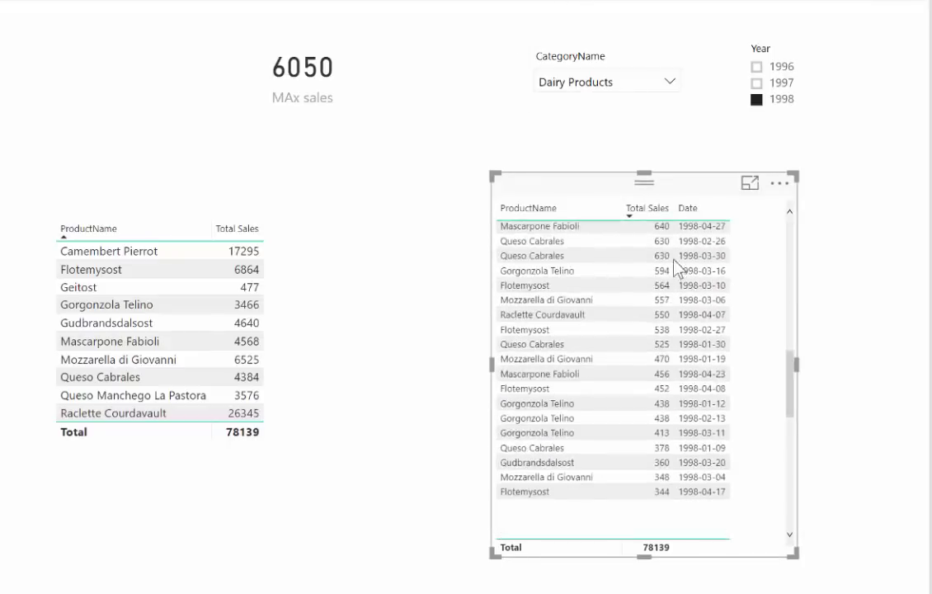
Tick MAx sales in the Fields pane to add it as a product table column.
{"action": "left_click", "coordinate": [647, 207]}
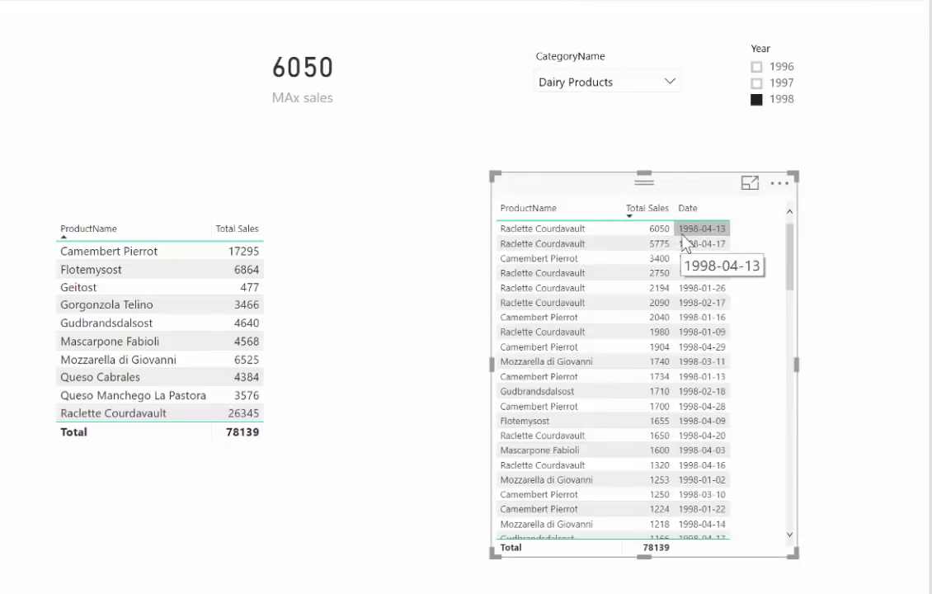
{"action": "mouse_move", "coordinate": [710, 240]}
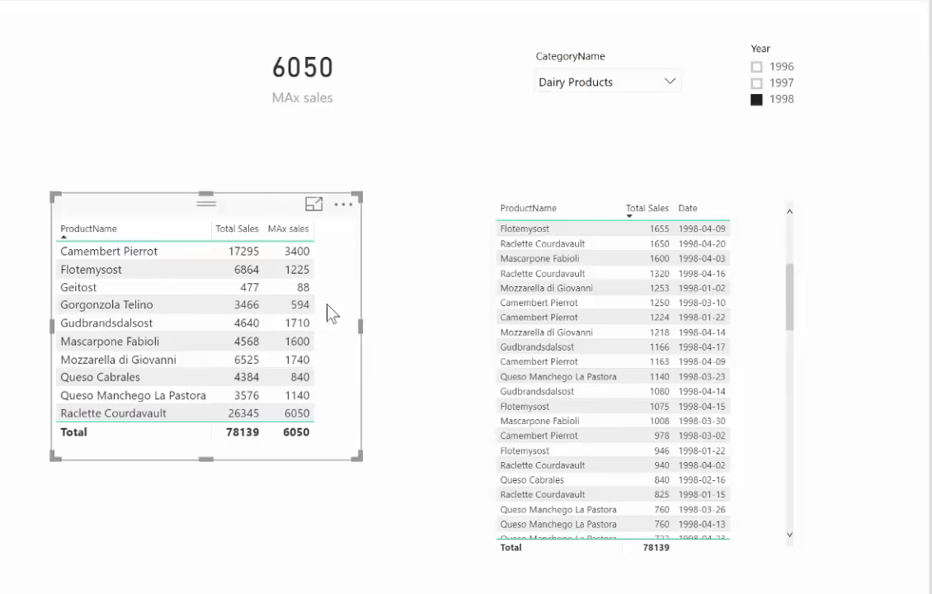
{"action": "mouse_move", "coordinate": [341, 302]}
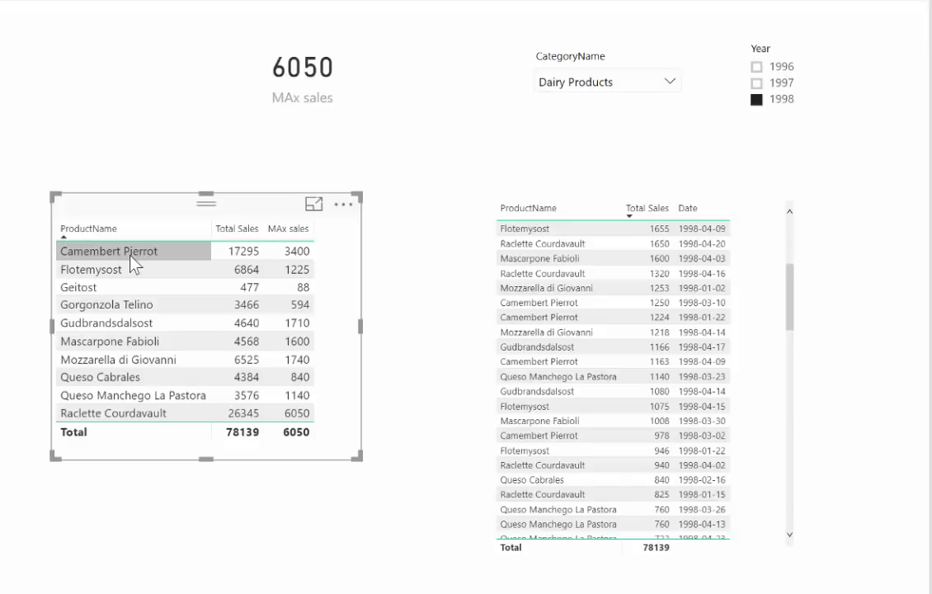
Cross-filter the page to Camembert Pierrot, then to Flotemysost (maximum 1225).
{"action": "left_click", "coordinate": [108, 251]}
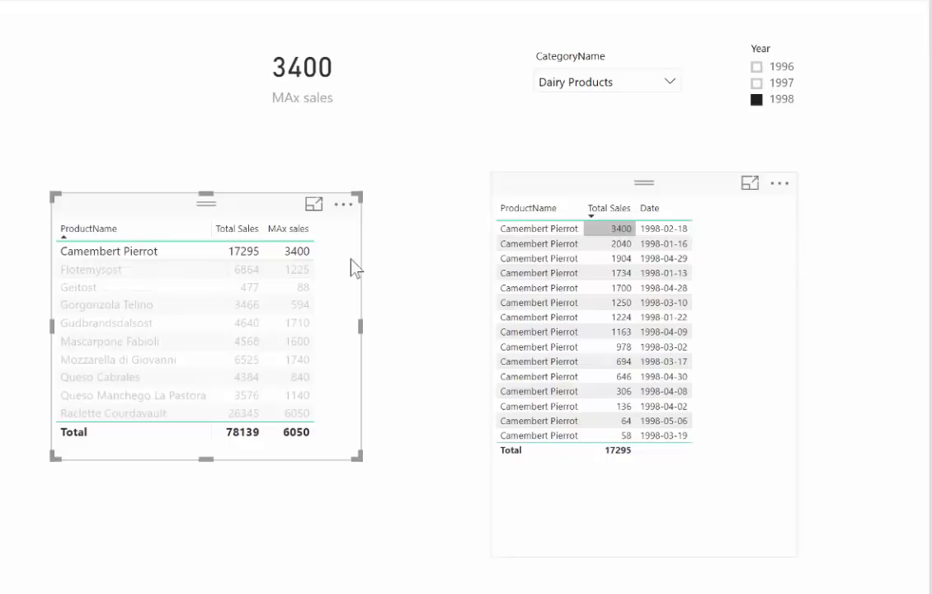
{"action": "mouse_move", "coordinate": [633, 235]}
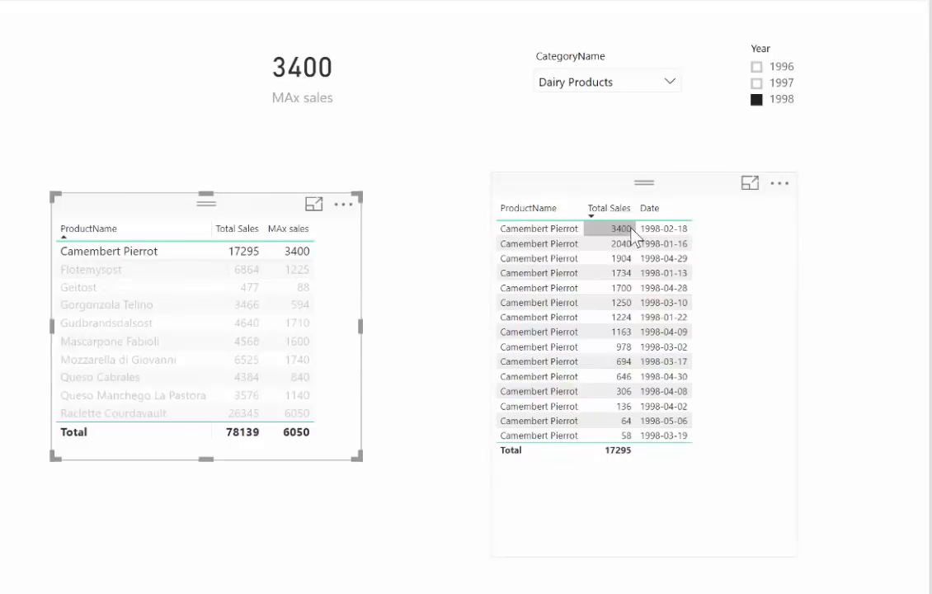
{"action": "left_click", "coordinate": [91, 269]}
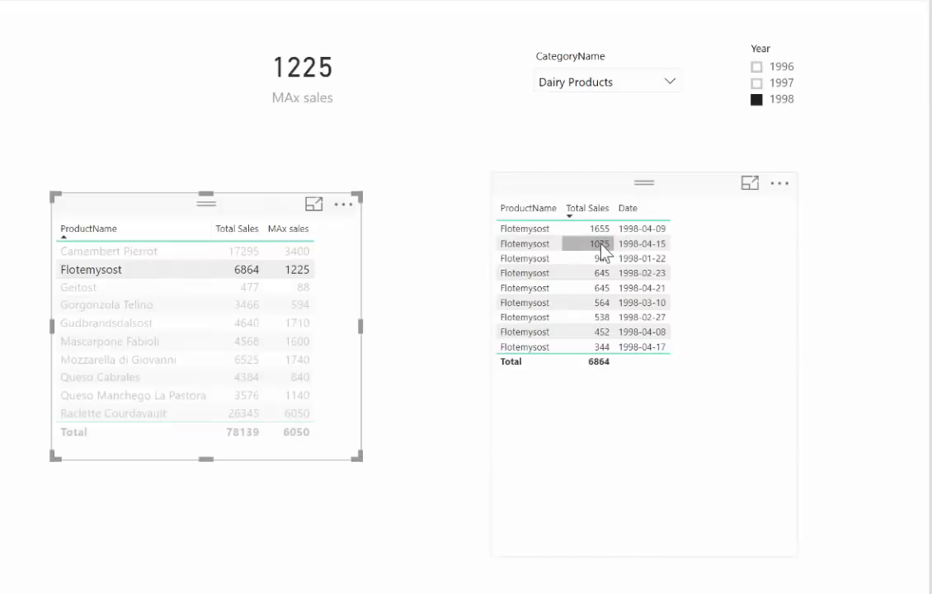
{"action": "mouse_move", "coordinate": [605, 247]}
{"action": "type", "text": "MAXX="}
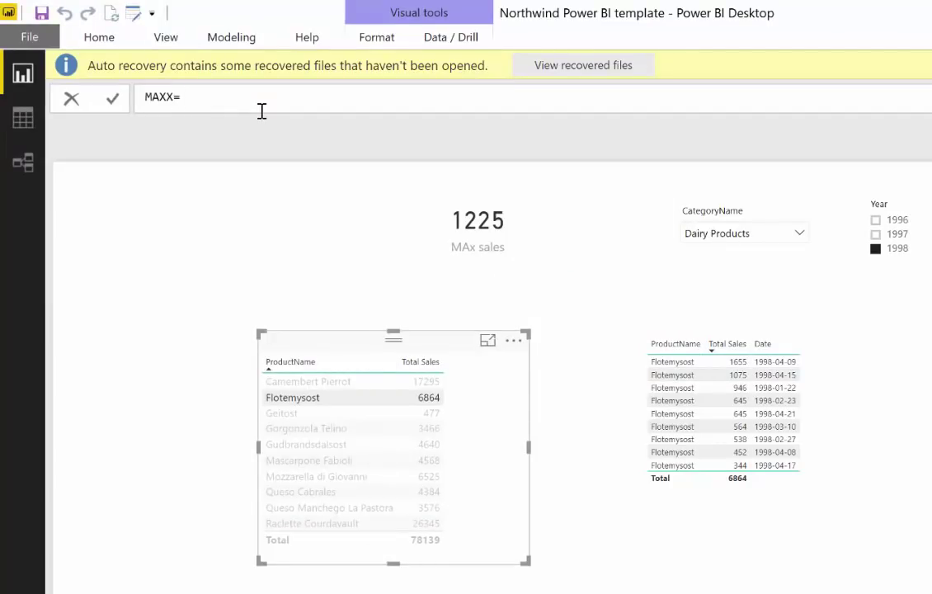
Type the MAXX measure as MAXX(VALUES(DimDate[Date]), [Total Sales]).
{"action": "type", "text": "Ma"}
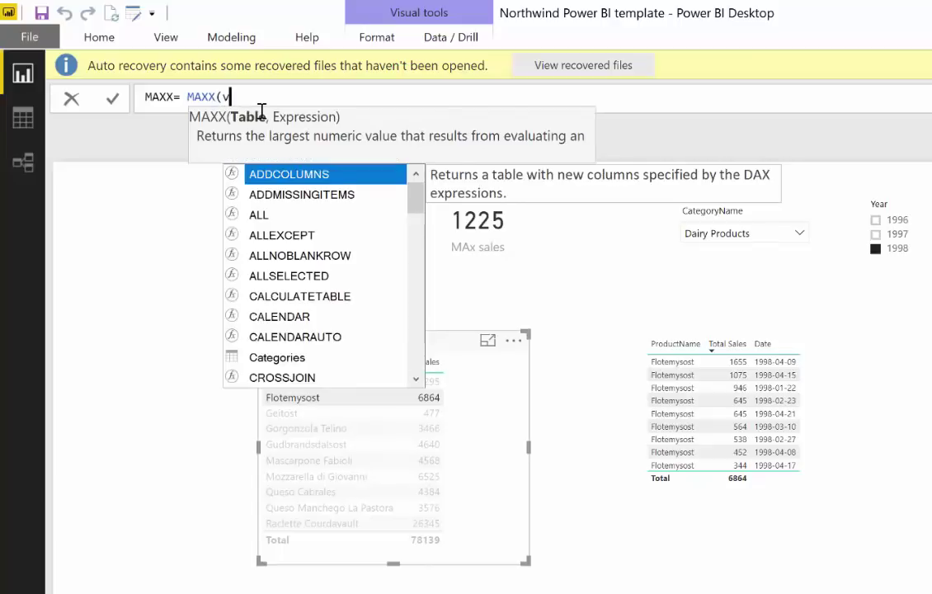
{"action": "type", "text": "ALUES("}
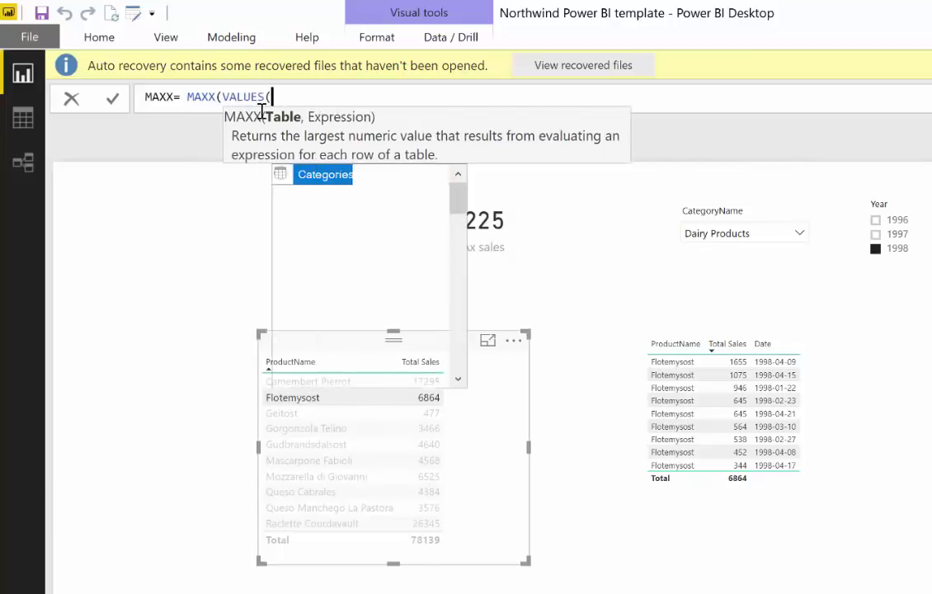
{"action": "type", "text": "ca"}
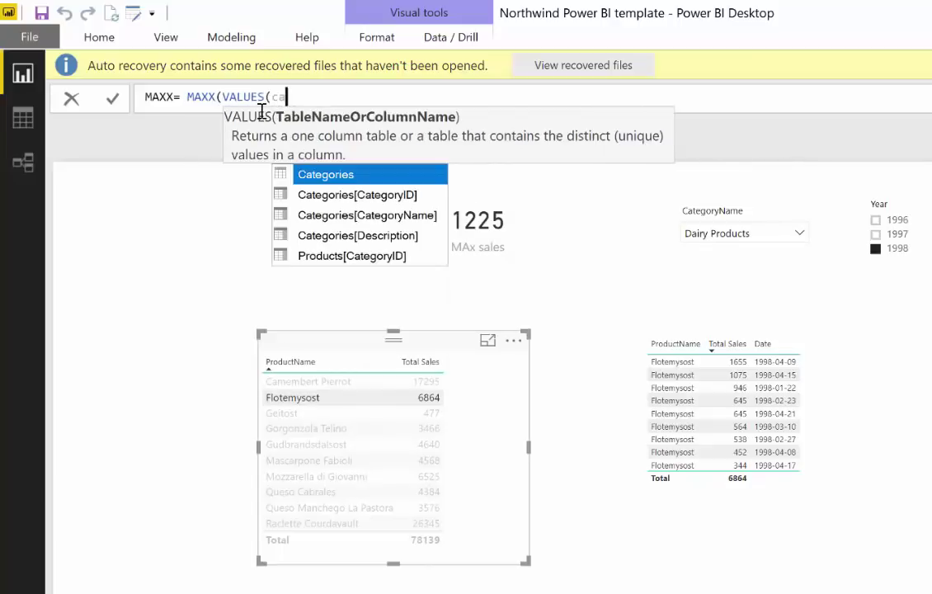
{"action": "type", "text": "dim"}
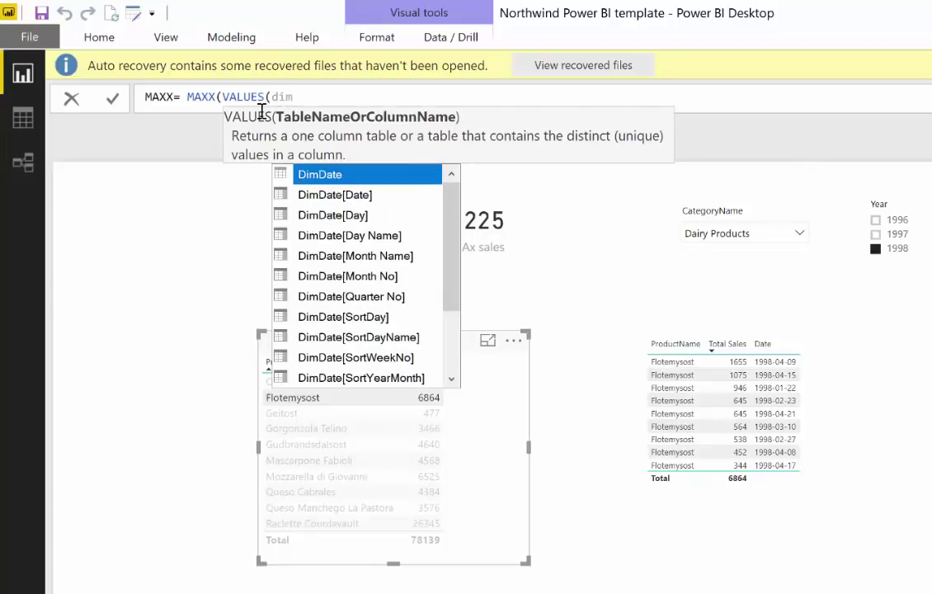
{"action": "left_click", "coordinate": [334, 194]}
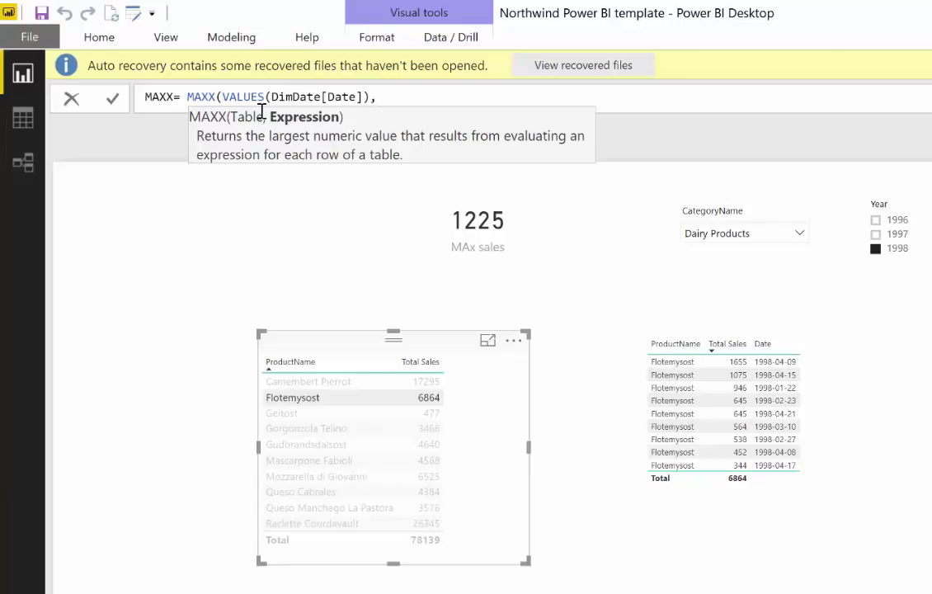
{"action": "type", "text": "[Total Sales])"}
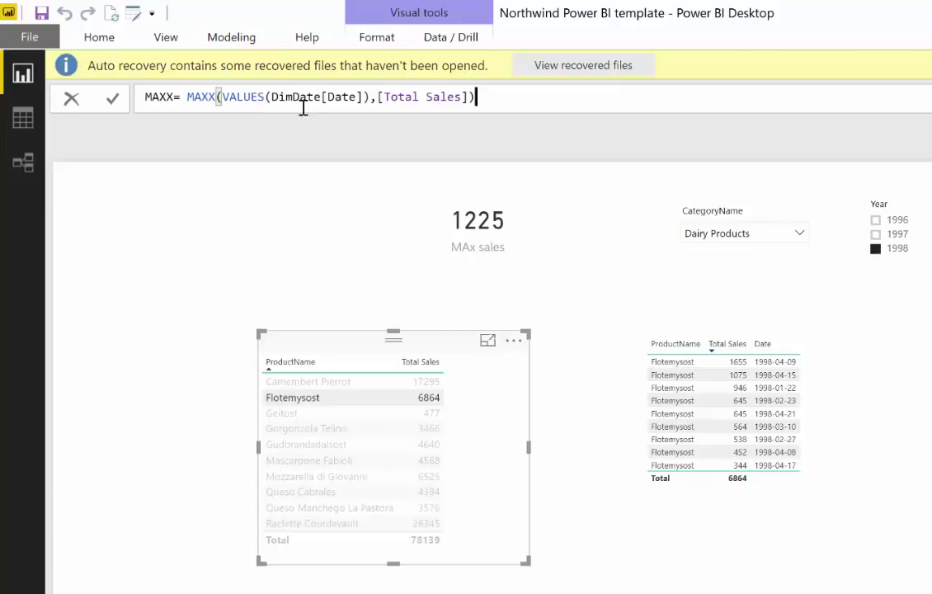
{"action": "mouse_move", "coordinate": [422, 124]}
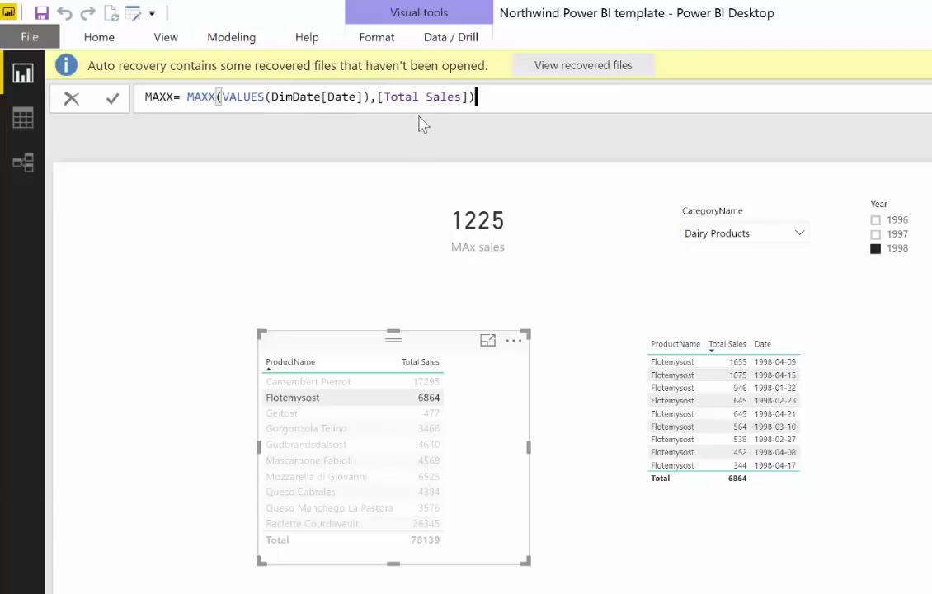
{"action": "mouse_move", "coordinate": [463, 143]}
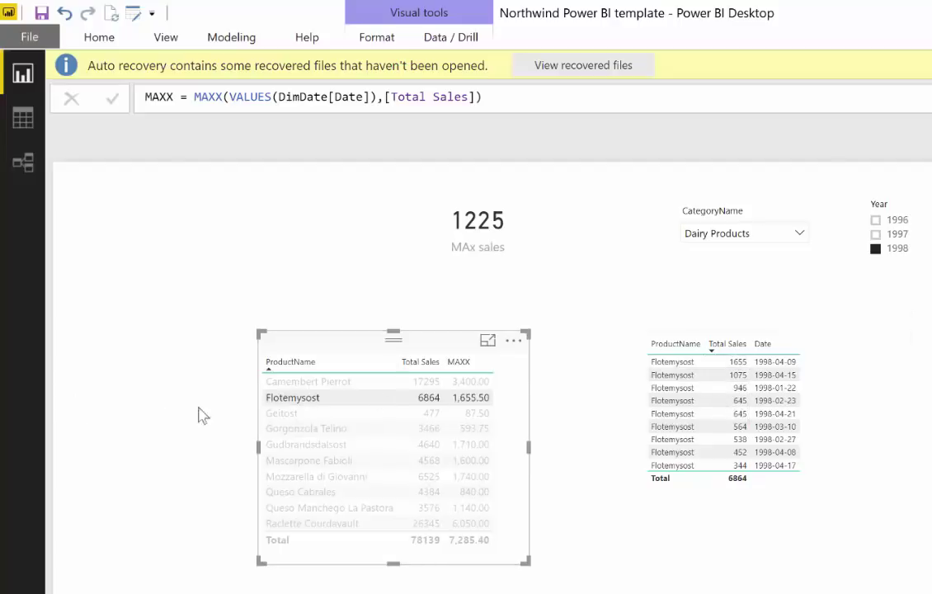
Cross-filter through Geitost and Mozzarella di Giovanni to Queso Cabrales, whose MAXX reads 840.
{"action": "left_click", "coordinate": [283, 413]}
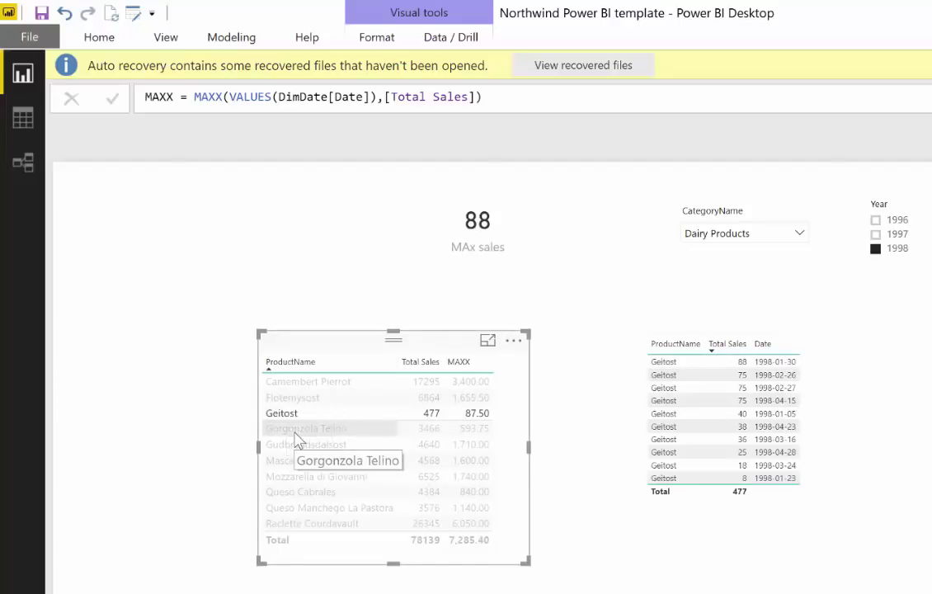
{"action": "left_click", "coordinate": [308, 444]}
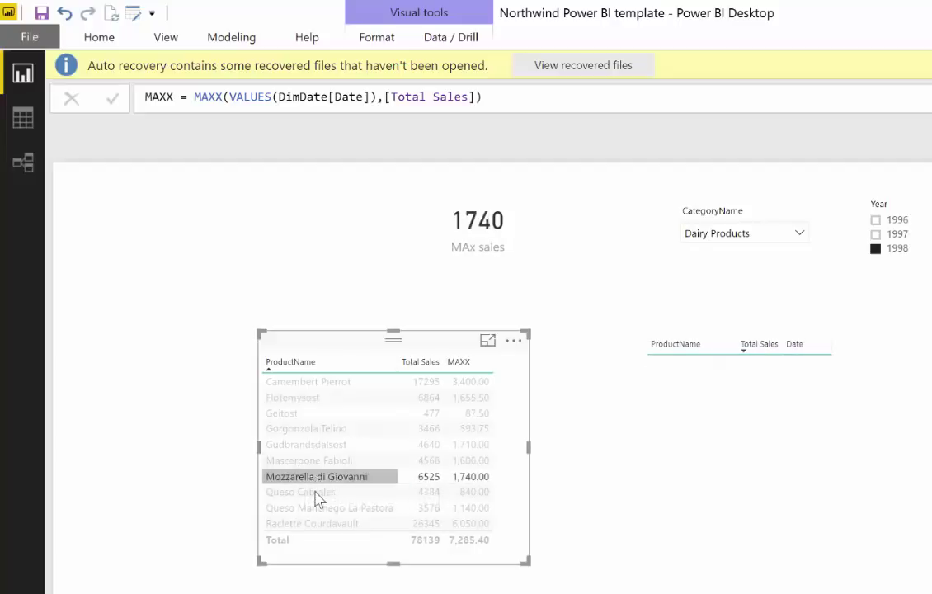
{"action": "left_click", "coordinate": [301, 492]}
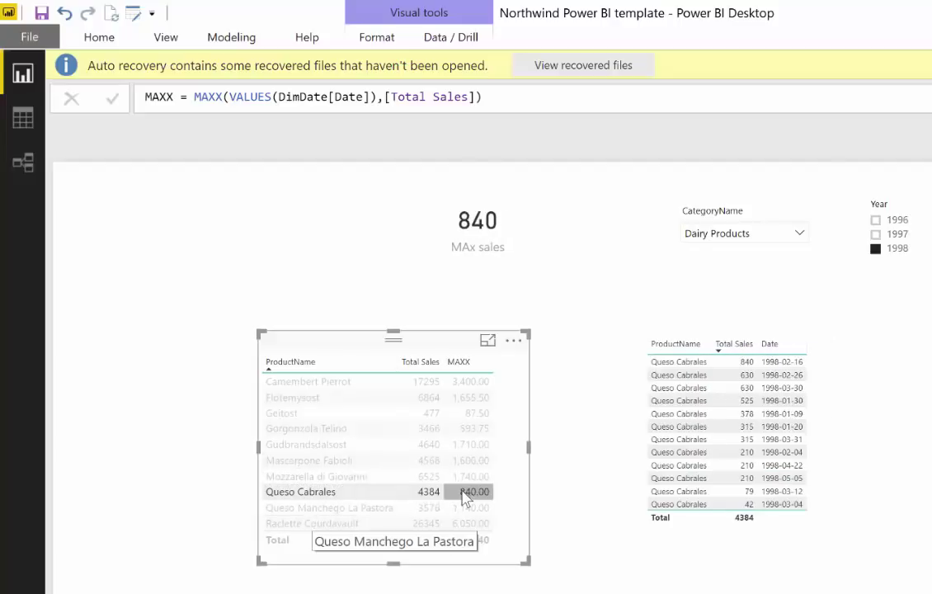
{"action": "mouse_move", "coordinate": [330, 340]}
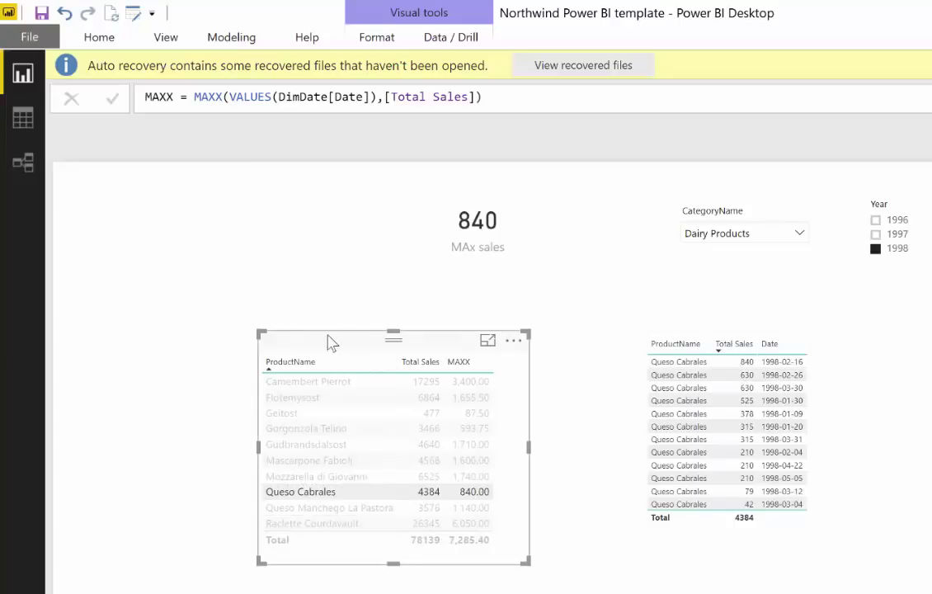
{"action": "left_click_drag", "start_coordinate": [394, 338], "coordinate": [336, 337]}
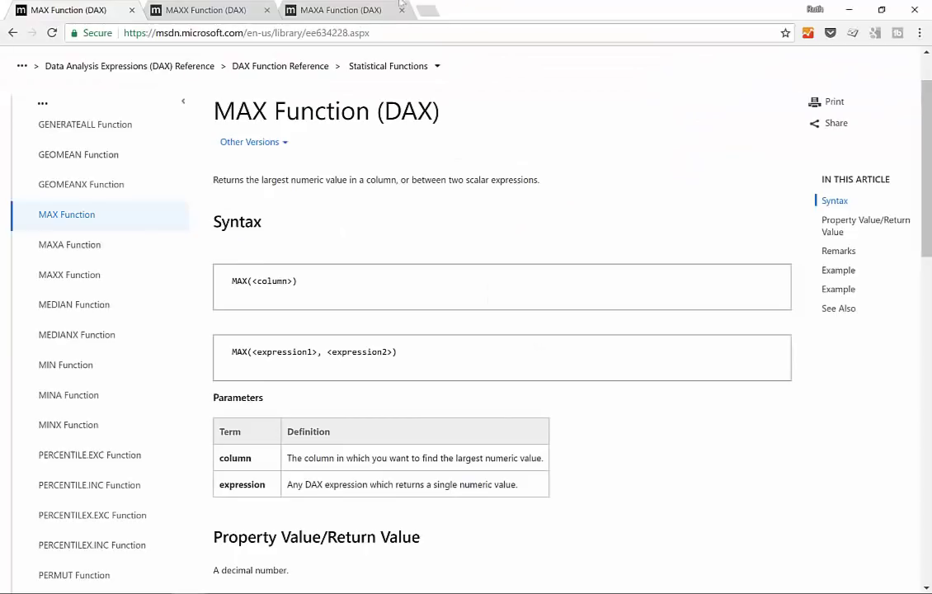
{"action": "left_click", "coordinate": [68, 244]}
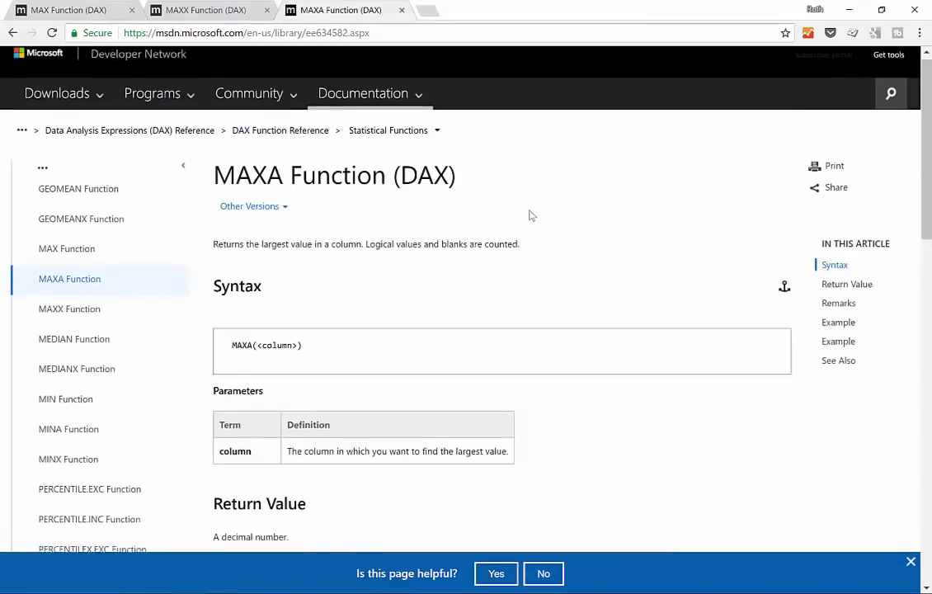
{"action": "scroll", "scroll_direction": "down", "scroll_amount": 3}
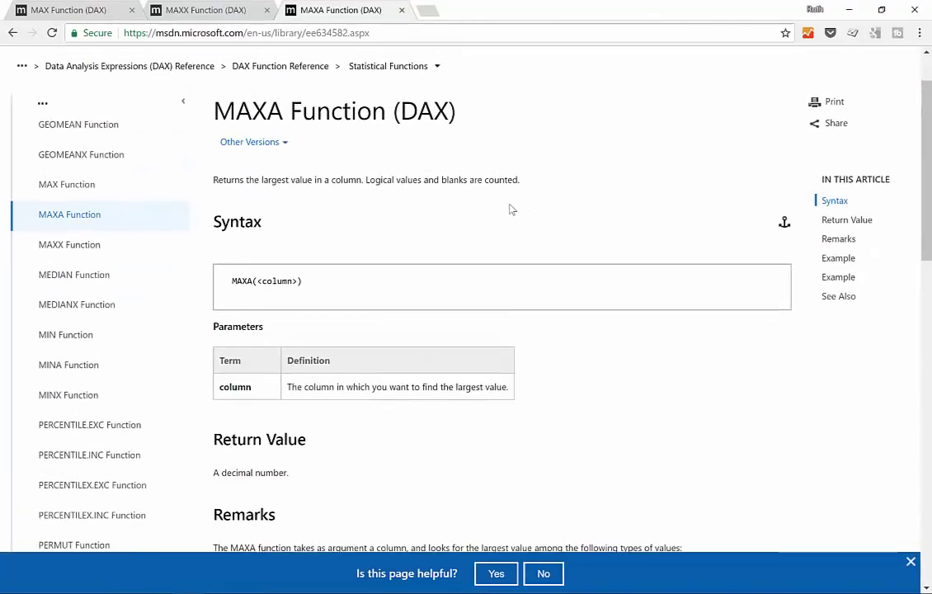
{"action": "mouse_move", "coordinate": [513, 201]}
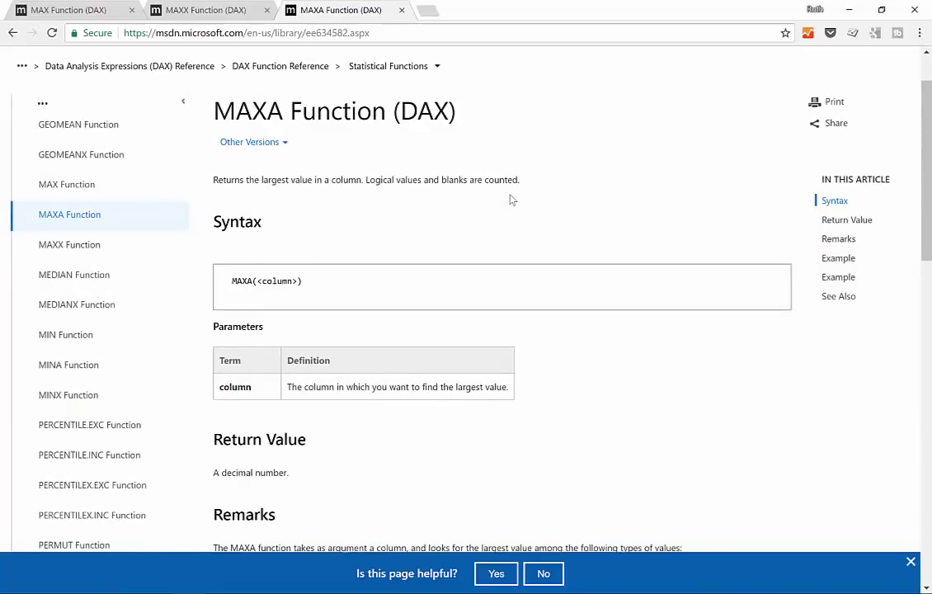
{"action": "mouse_move", "coordinate": [332, 180]}
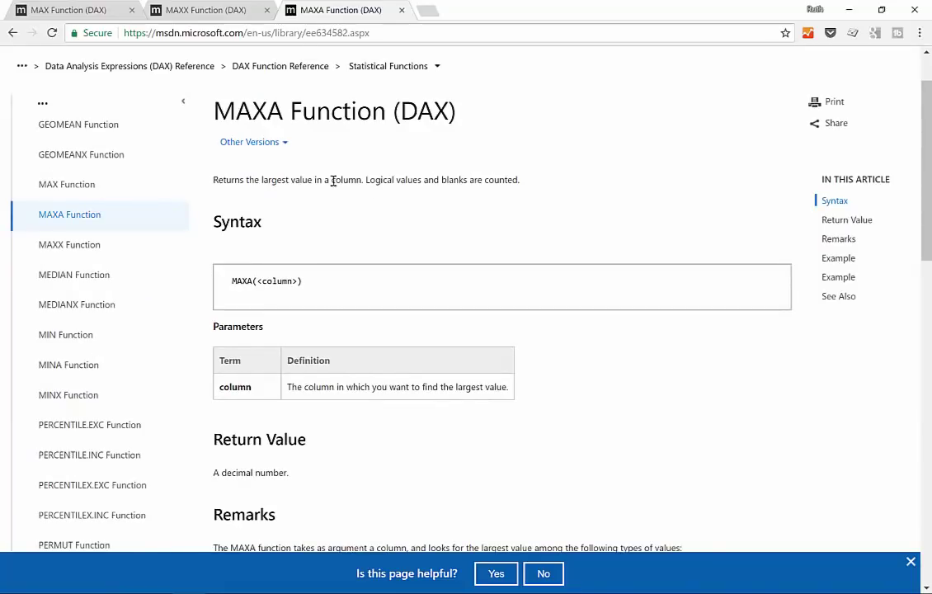
{"action": "left_click_drag", "start_coordinate": [271, 179], "coordinate": [362, 179]}
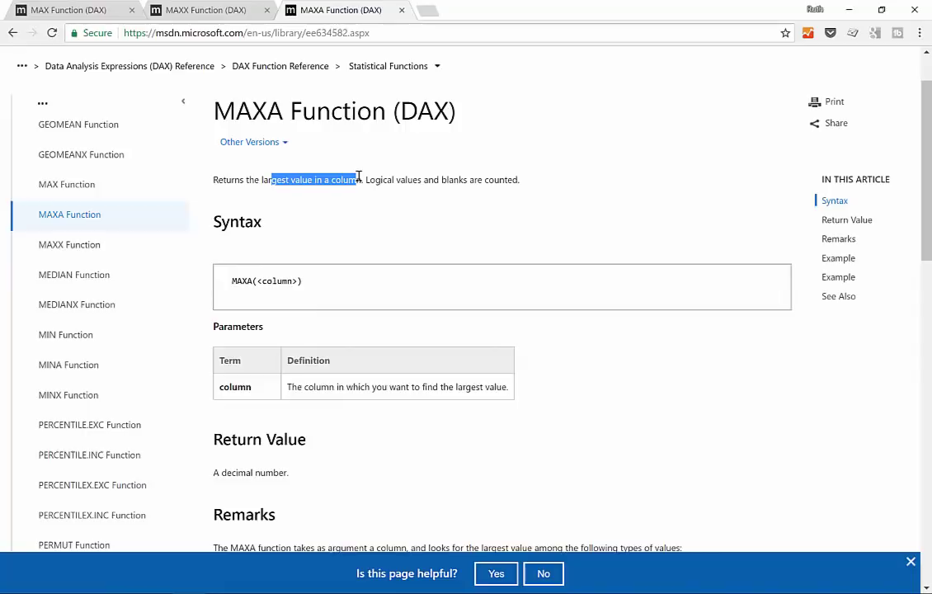
{"action": "mouse_move", "coordinate": [366, 174]}
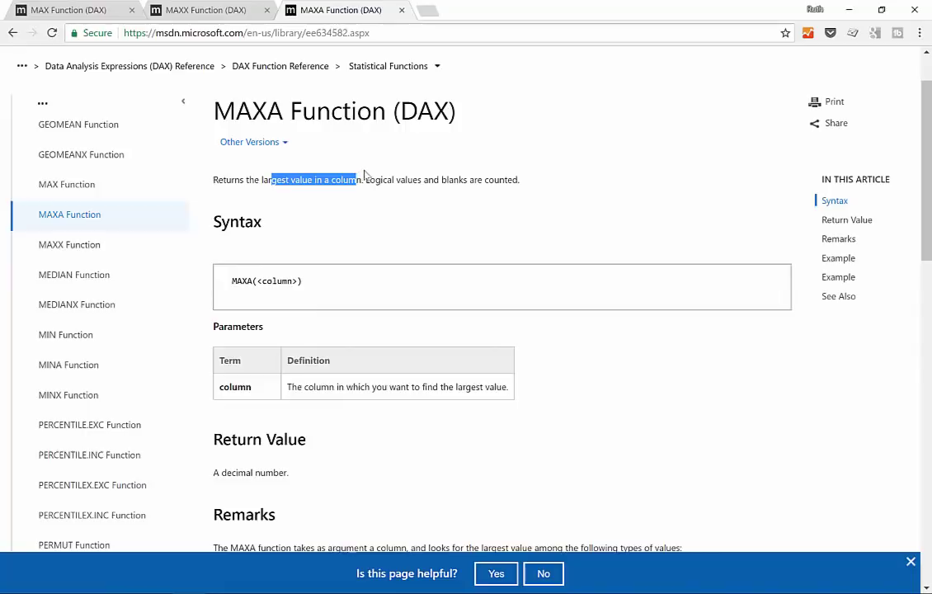
{"action": "mouse_move", "coordinate": [378, 201]}
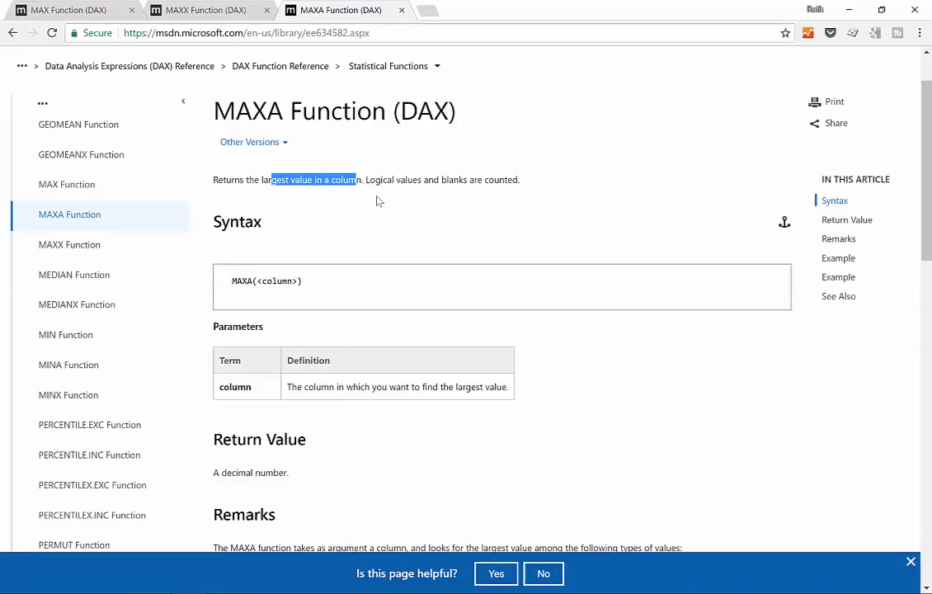
{"action": "mouse_move", "coordinate": [338, 197]}
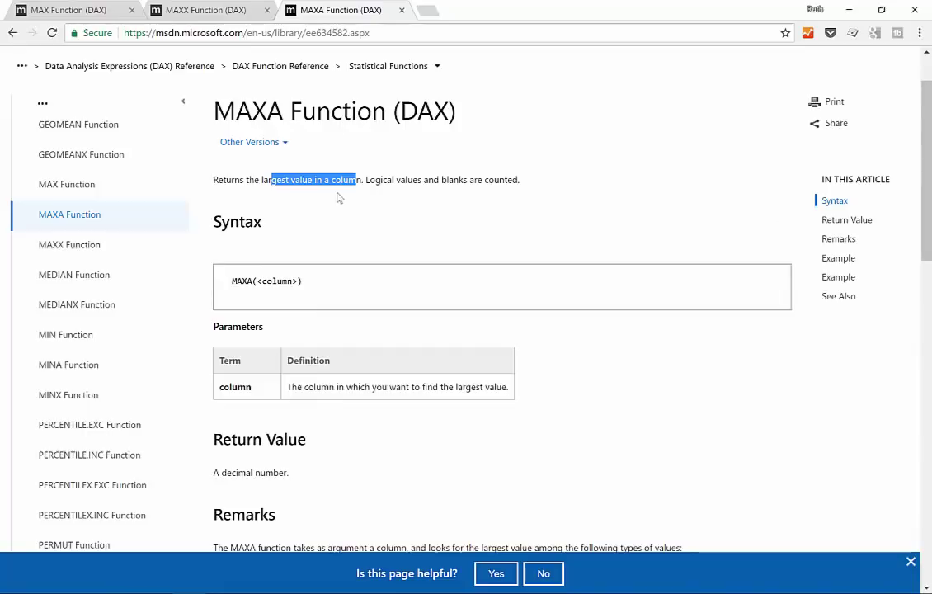
{"action": "mouse_move", "coordinate": [331, 189]}
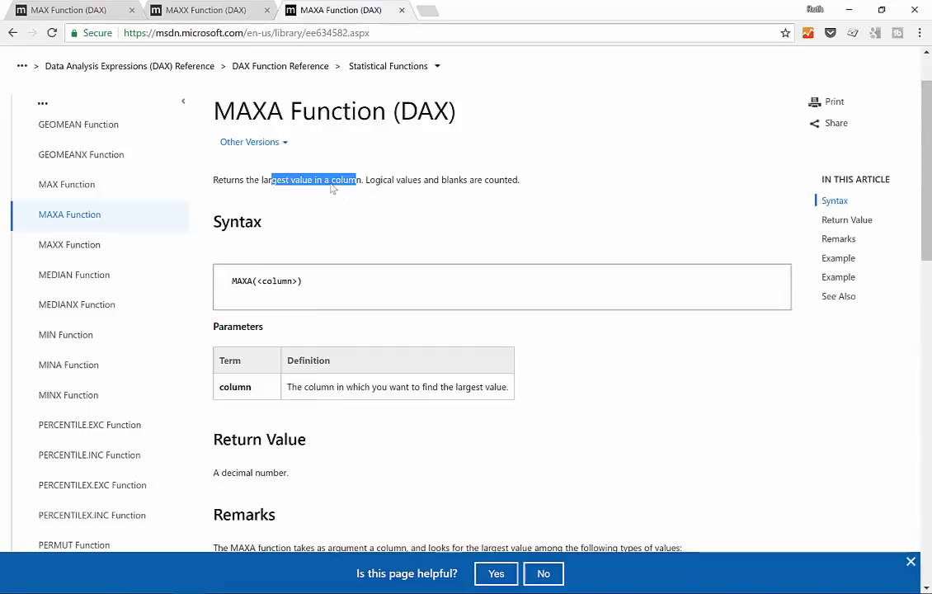
{"action": "mouse_move", "coordinate": [321, 132]}
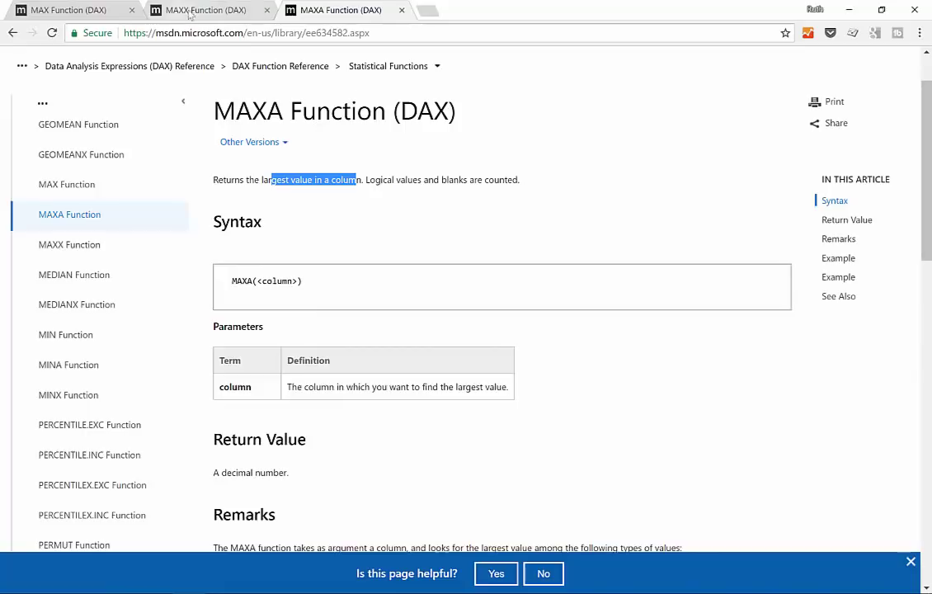
{"action": "left_click", "coordinate": [67, 184]}
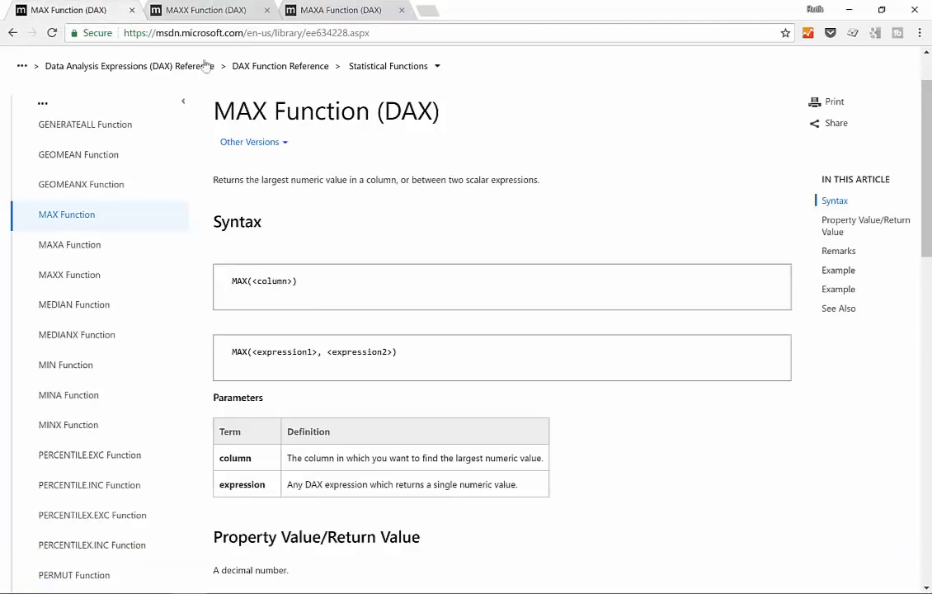
{"action": "left_click", "coordinate": [348, 9]}
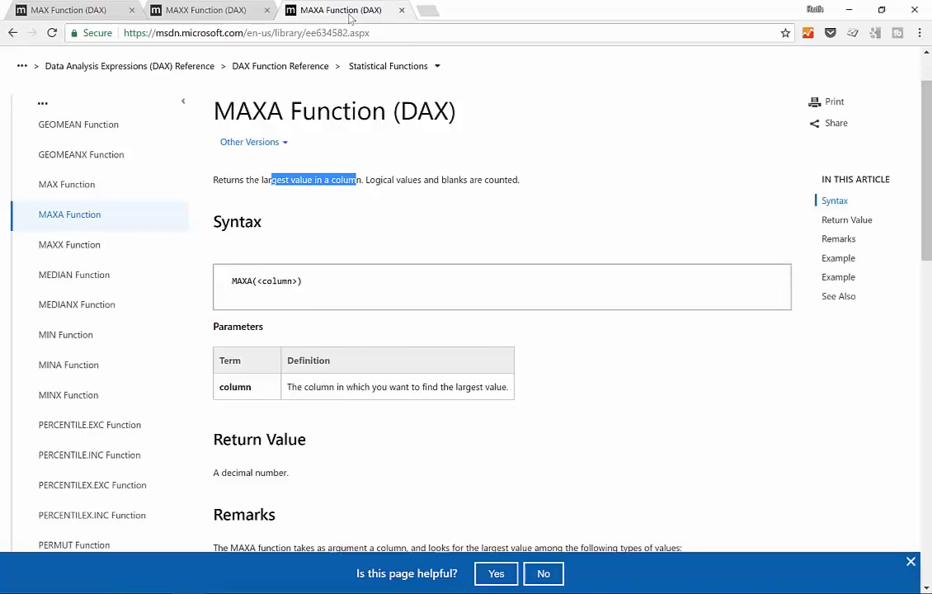
{"action": "scroll", "scroll_direction": "down", "scroll_amount": 3}
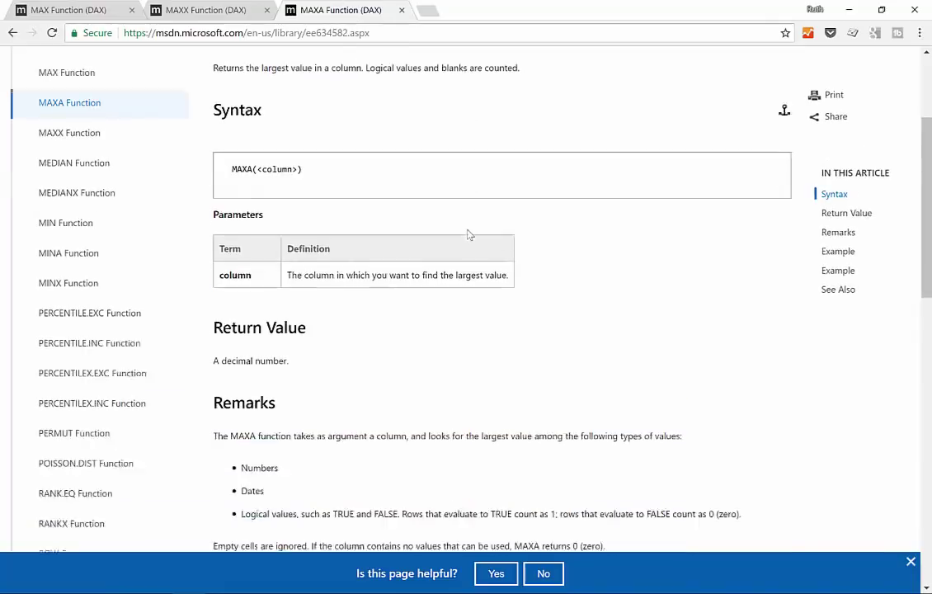
Scroll down through the MAXA examples and back up the page.
{"action": "scroll", "scroll_direction": "down", "scroll_amount": 3}
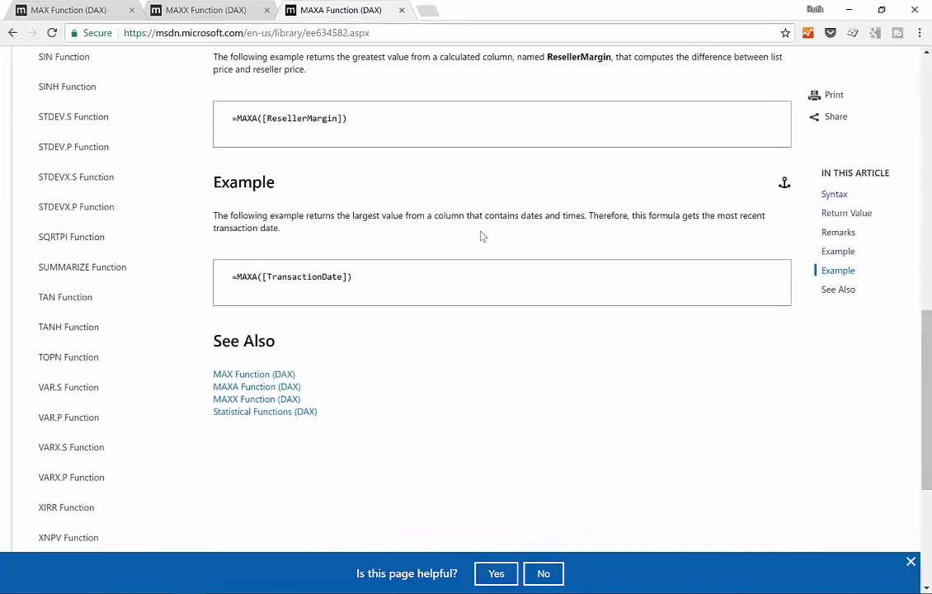
{"action": "mouse_move", "coordinate": [479, 230]}
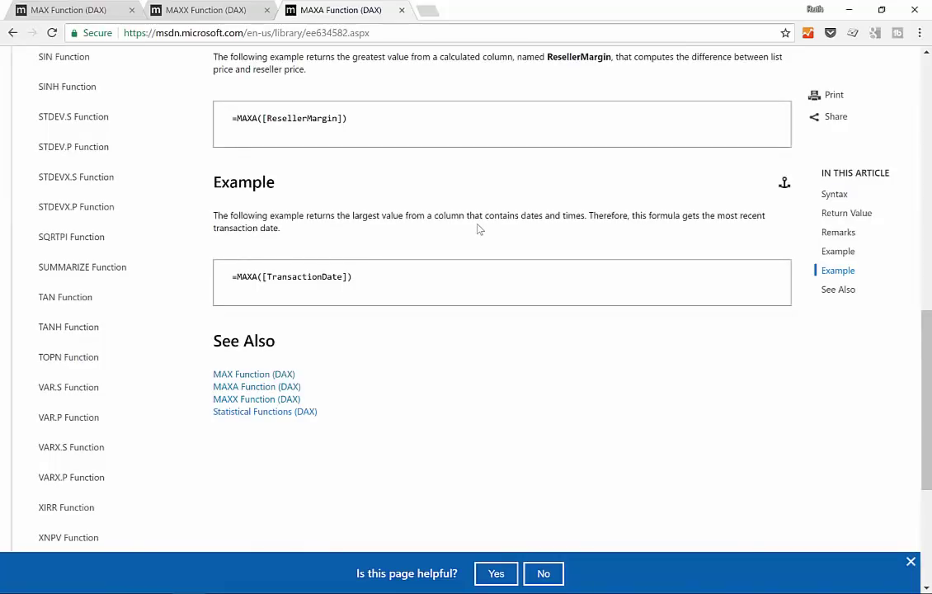
{"action": "scroll", "scroll_direction": "up", "scroll_amount": 3}
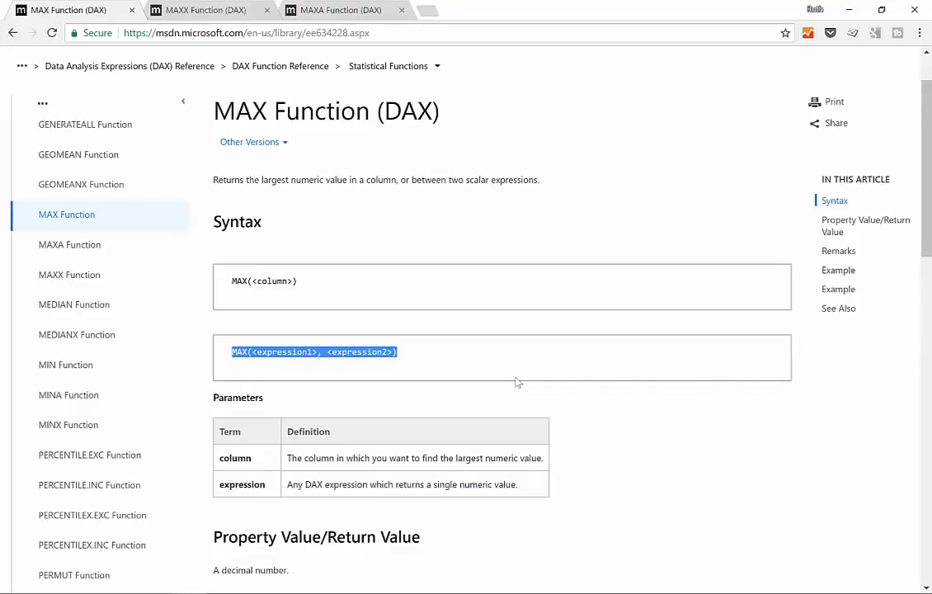
{"action": "mouse_move", "coordinate": [509, 378]}
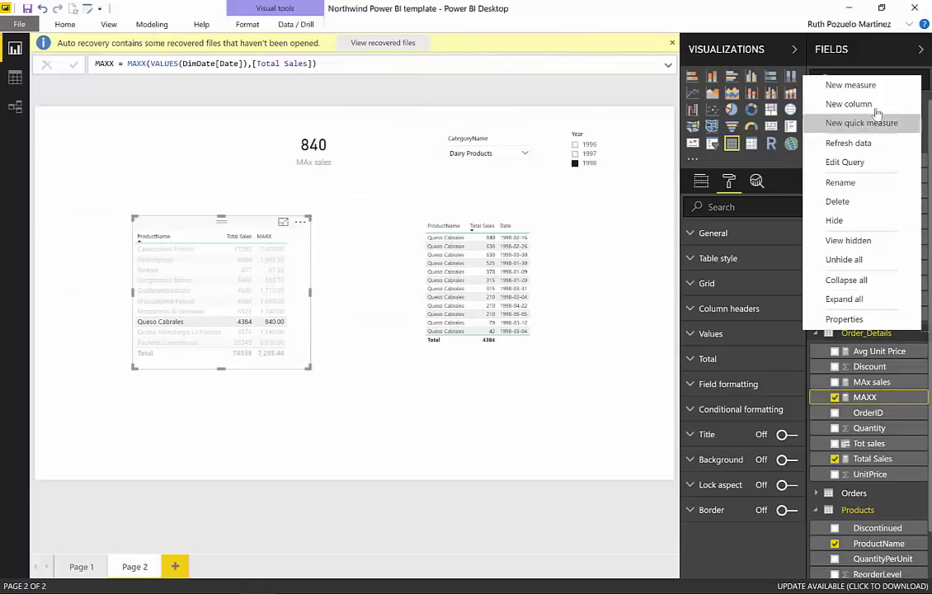
Write the MAX2 measure in Order_Details as MAX([Total Sales], [Avg Unit Price]).
{"action": "left_click", "coordinate": [856, 85]}
{"action": "type", "text": "M"}
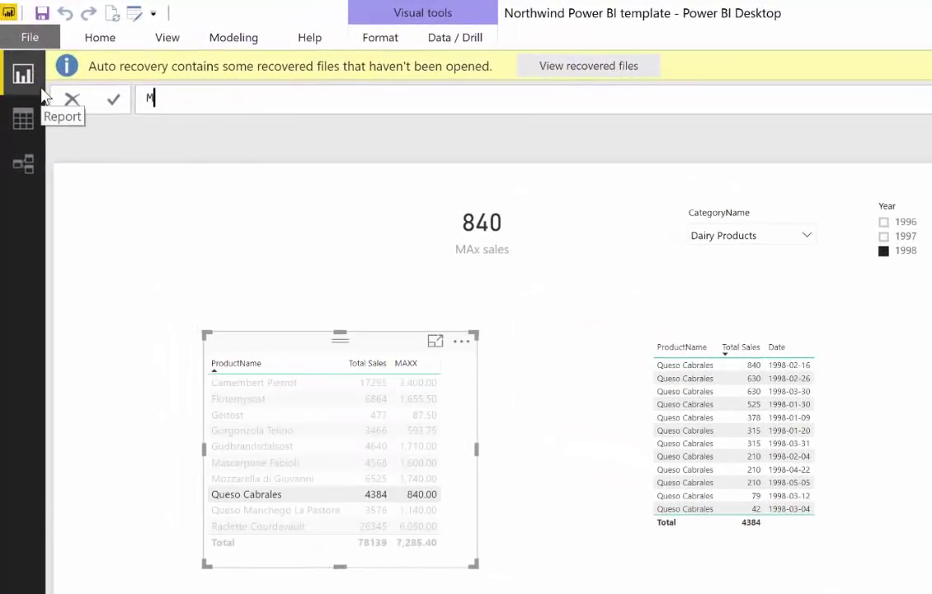
{"action": "type", "text": "AX2"}
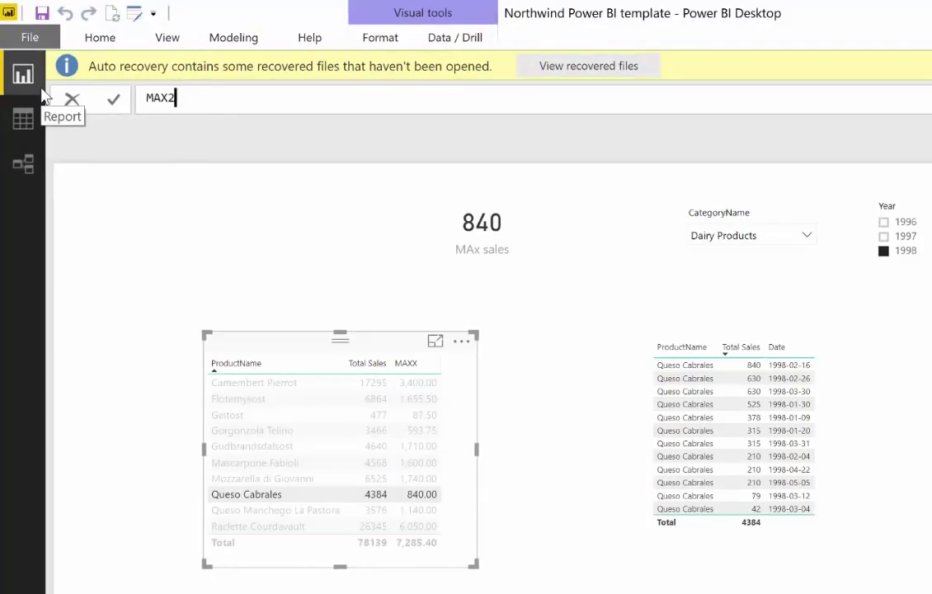
{"action": "type", "text": "= MAx"}
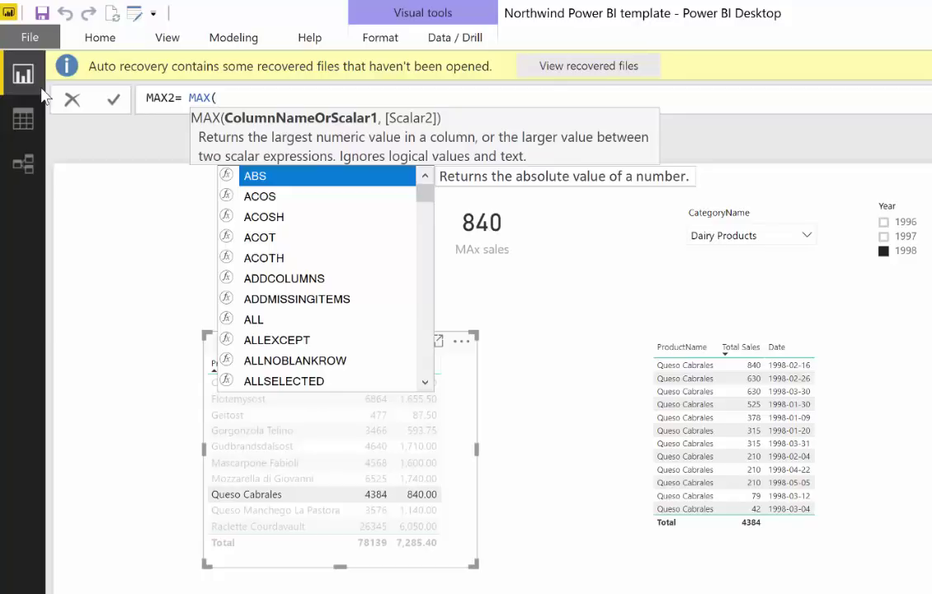
{"action": "type", "text": "["}
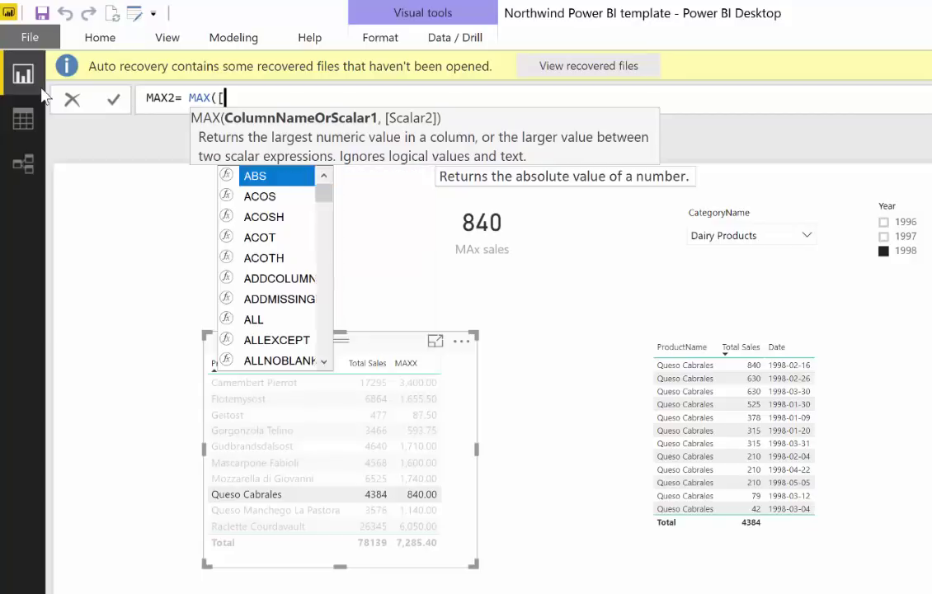
{"action": "type", "text": "["}
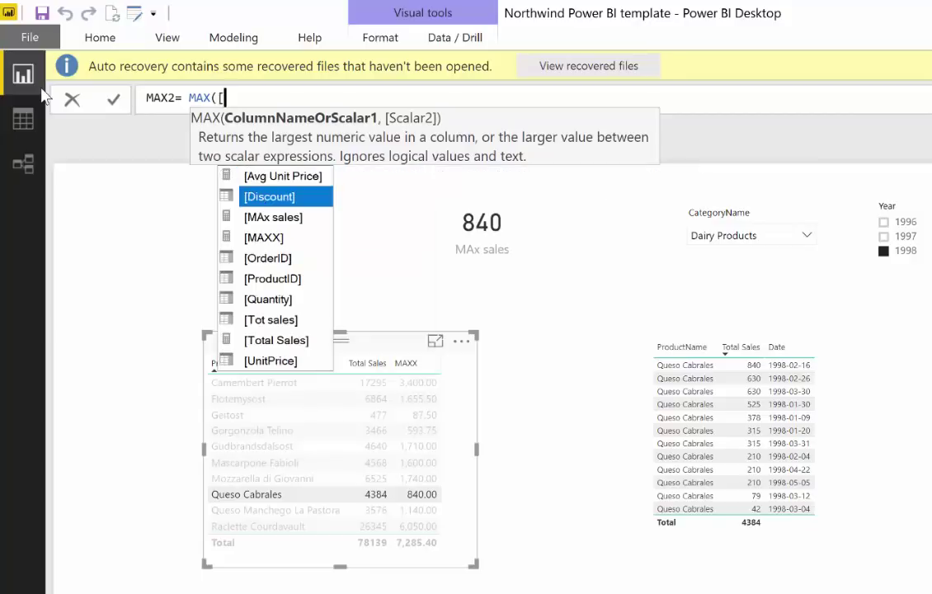
{"action": "left_click", "coordinate": [276, 340]}
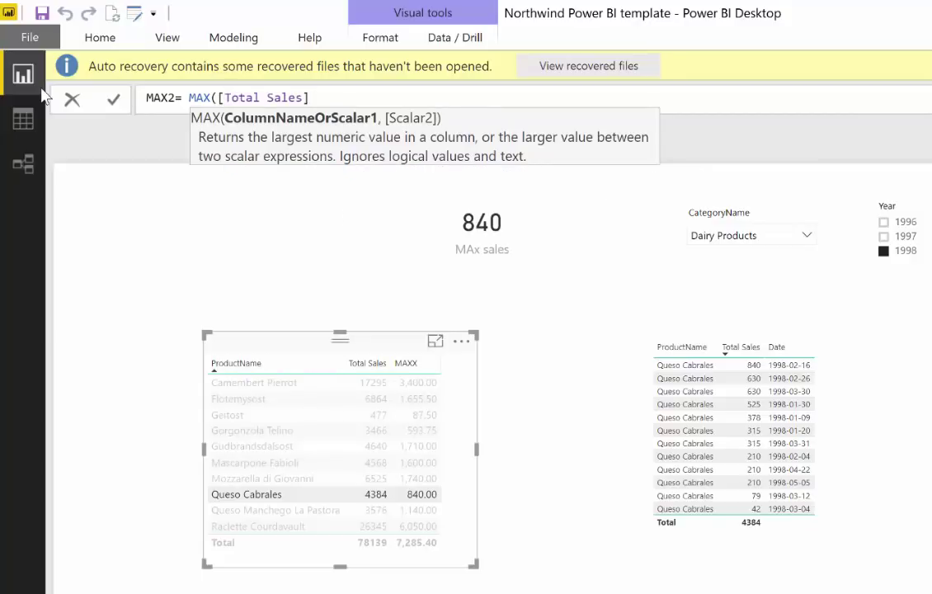
{"action": "type", "text": ","}
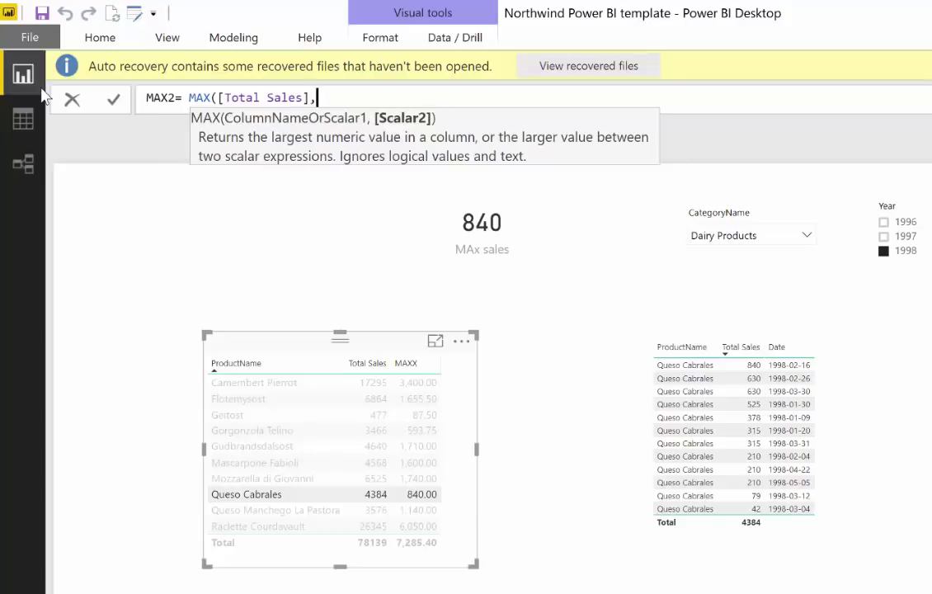
{"action": "type", "text": "["}
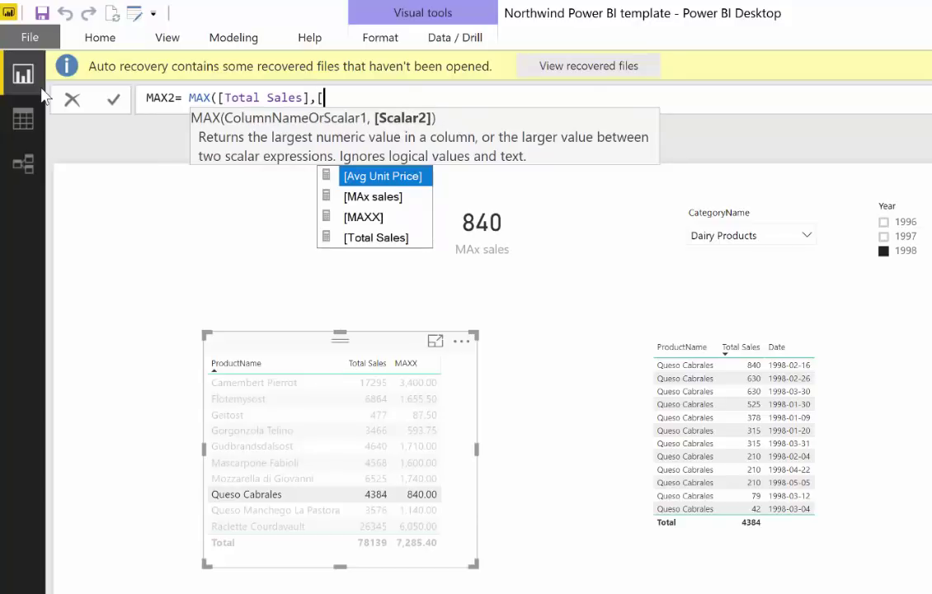
{"action": "type", "text": "av"}
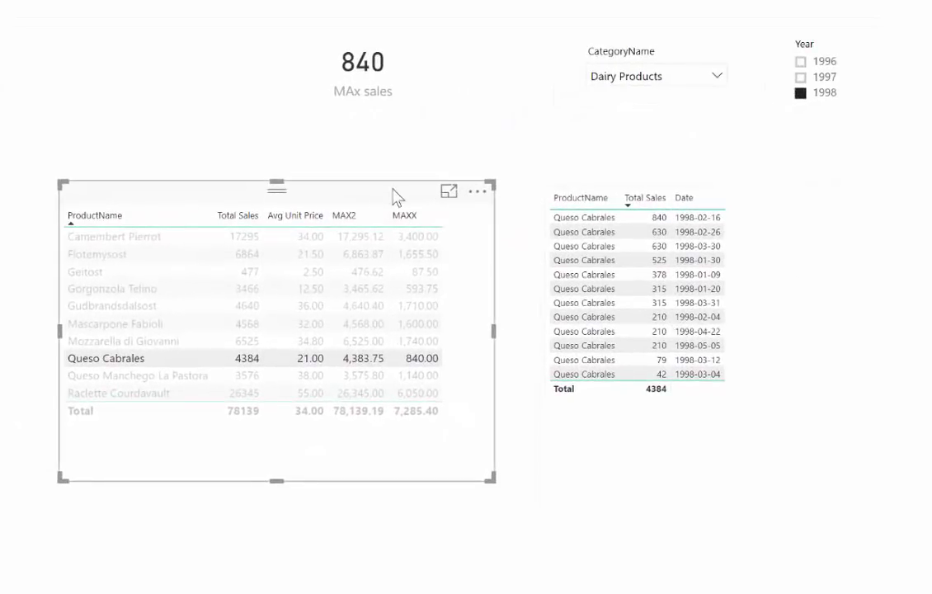
{"action": "mouse_move", "coordinate": [132, 346]}
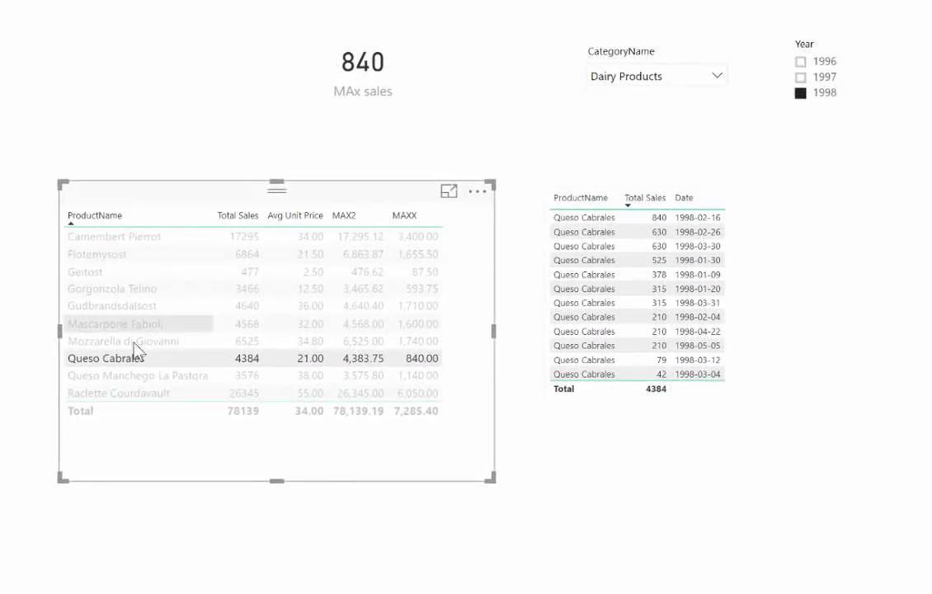
Deselect the Queso Cabrales row so the card returns to 6050.
{"action": "left_click", "coordinate": [124, 341]}
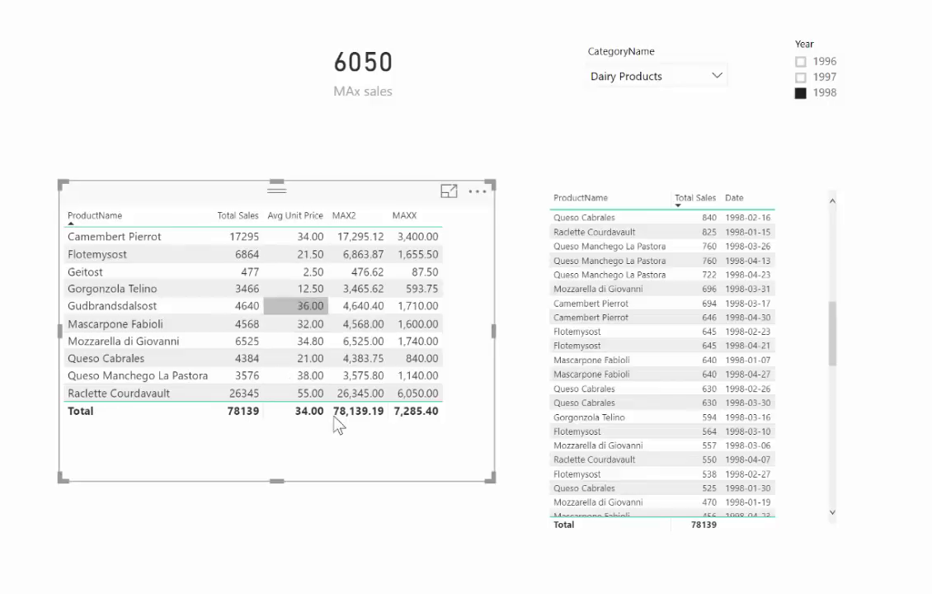
{"action": "mouse_move", "coordinate": [248, 391]}
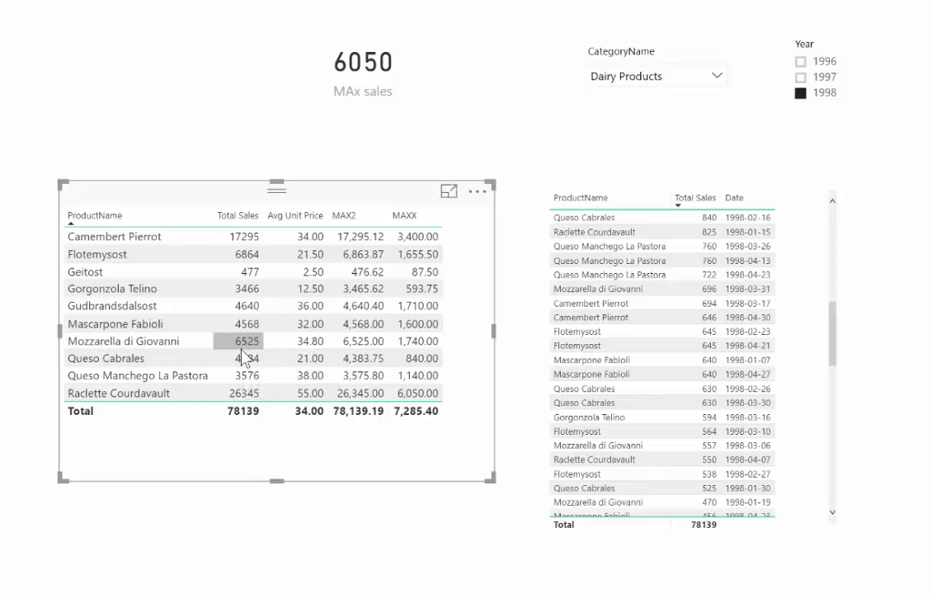
{"action": "mouse_move", "coordinate": [244, 345]}
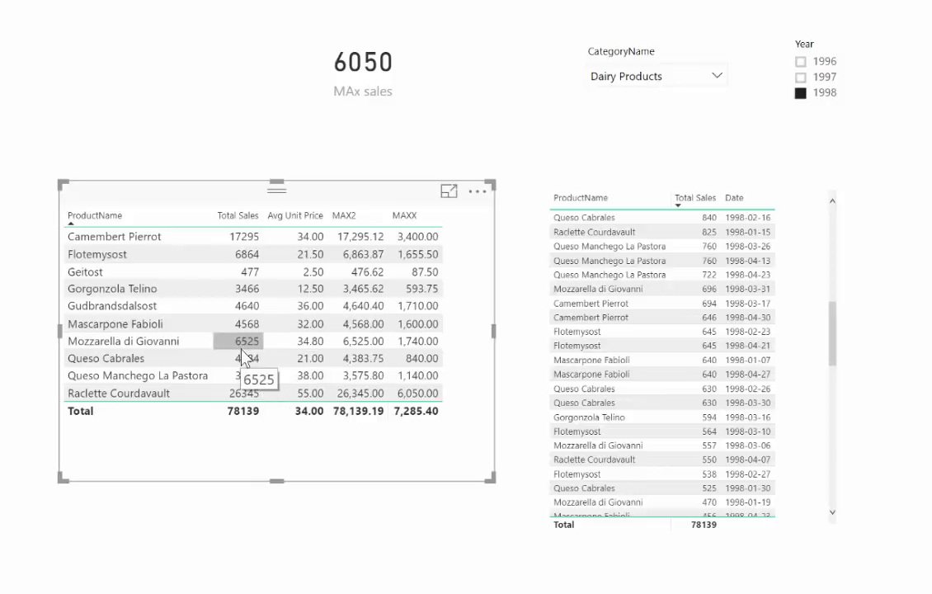
{"action": "mouse_move", "coordinate": [293, 324]}
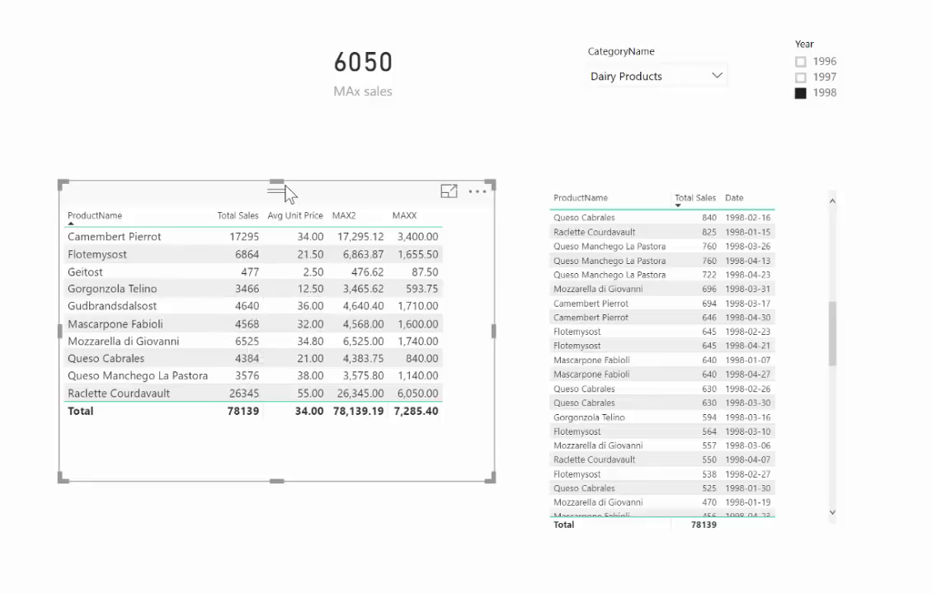
{"action": "mouse_move", "coordinate": [311, 189]}
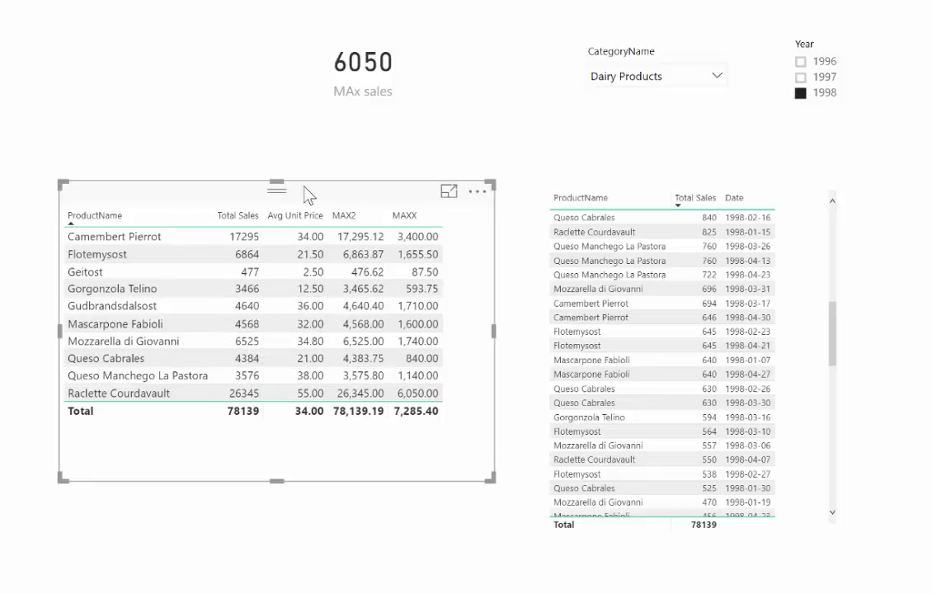